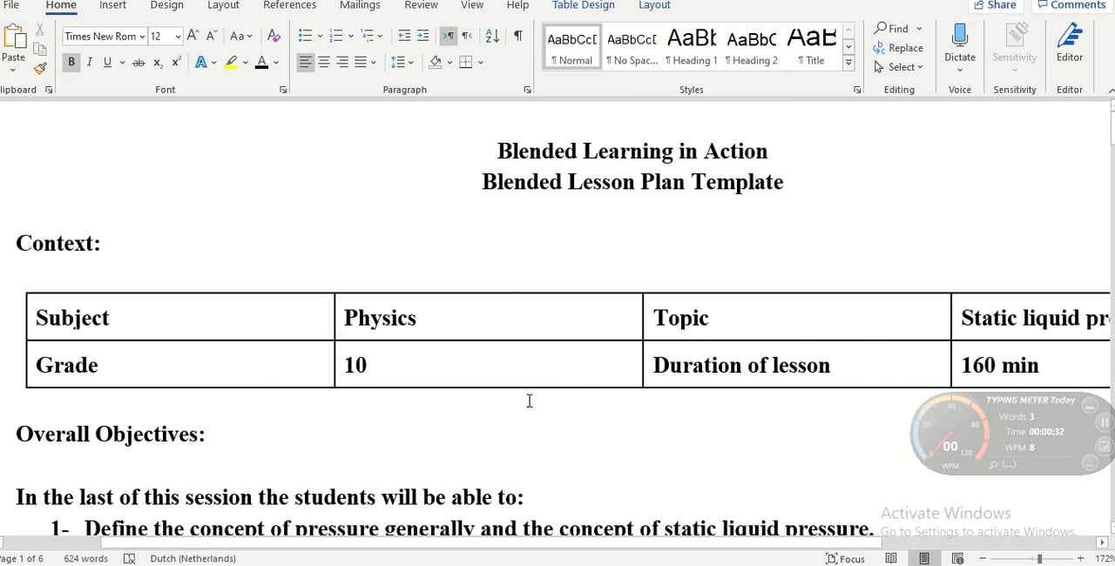
mouse_move(557, 415)
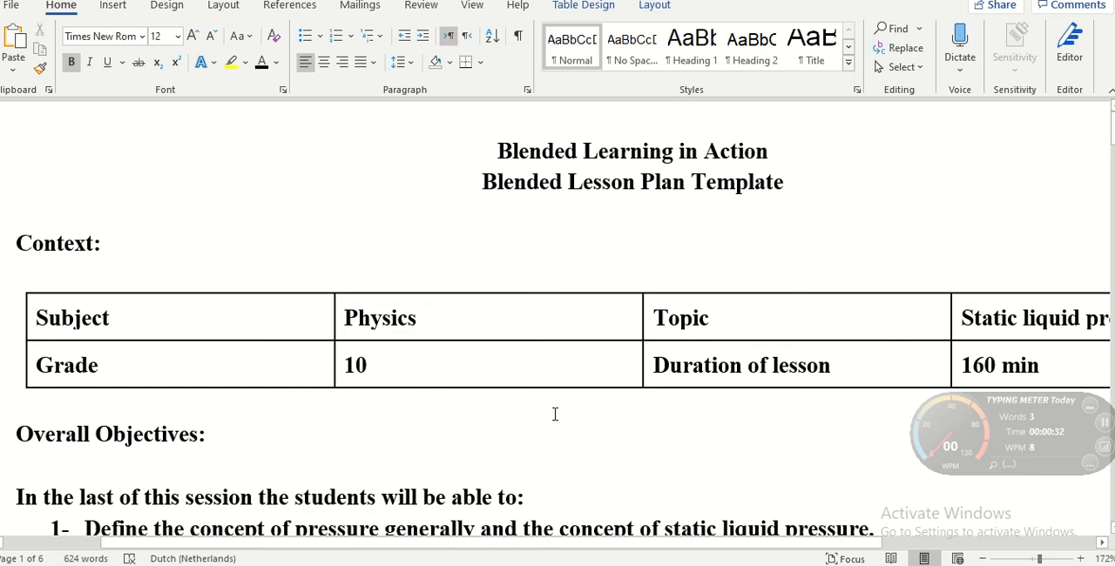
mouse_move(394, 319)
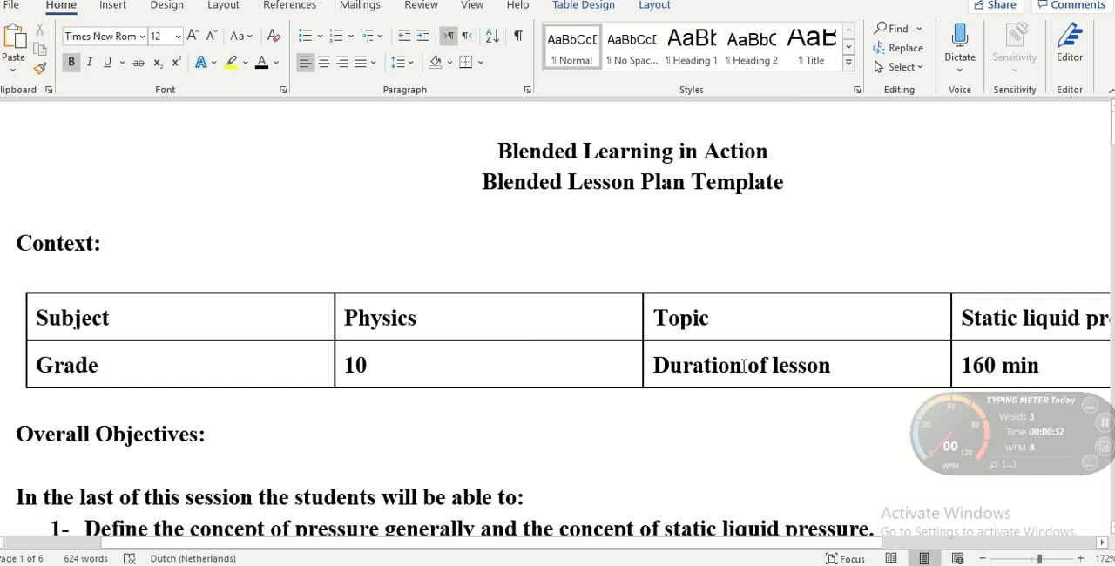
Scroll down the activity table and pan sideways to review its columns.
scroll("down", 3)
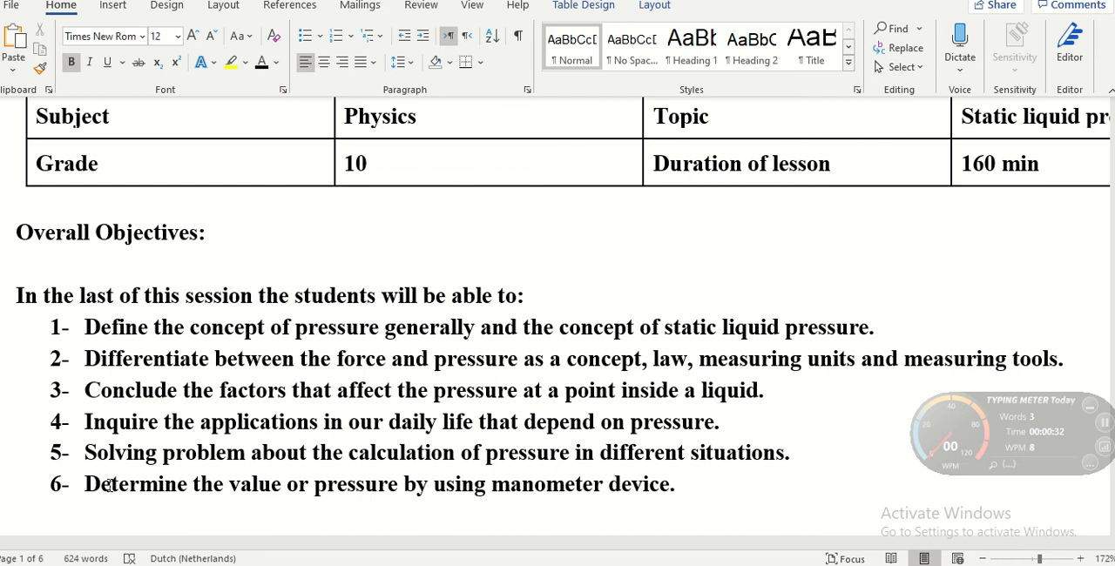
scroll("down", 3)
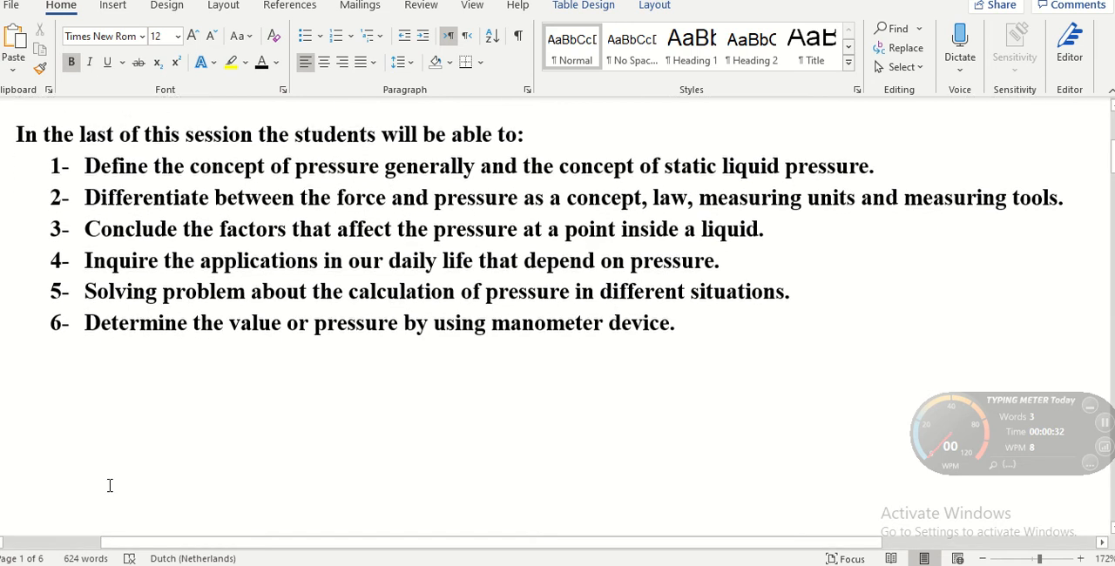
scroll("down", 3)
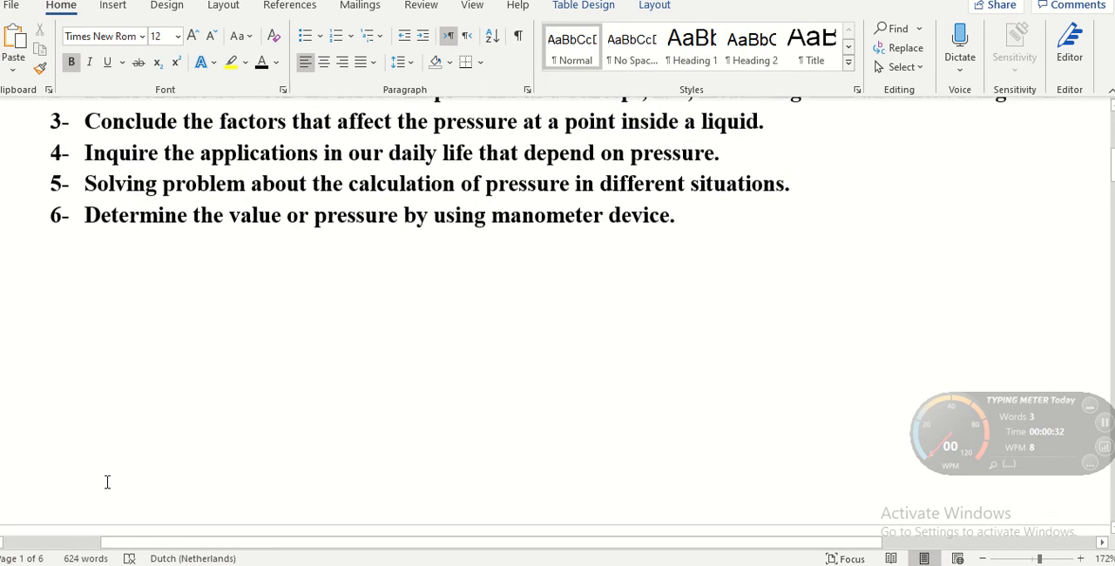
scroll("down", 3)
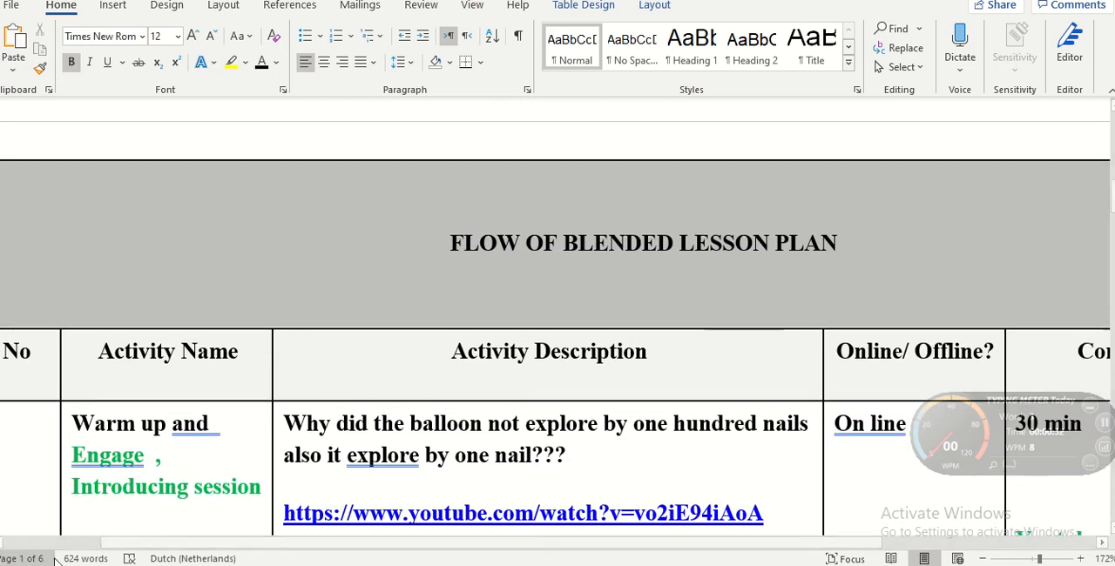
scroll("left", 3)
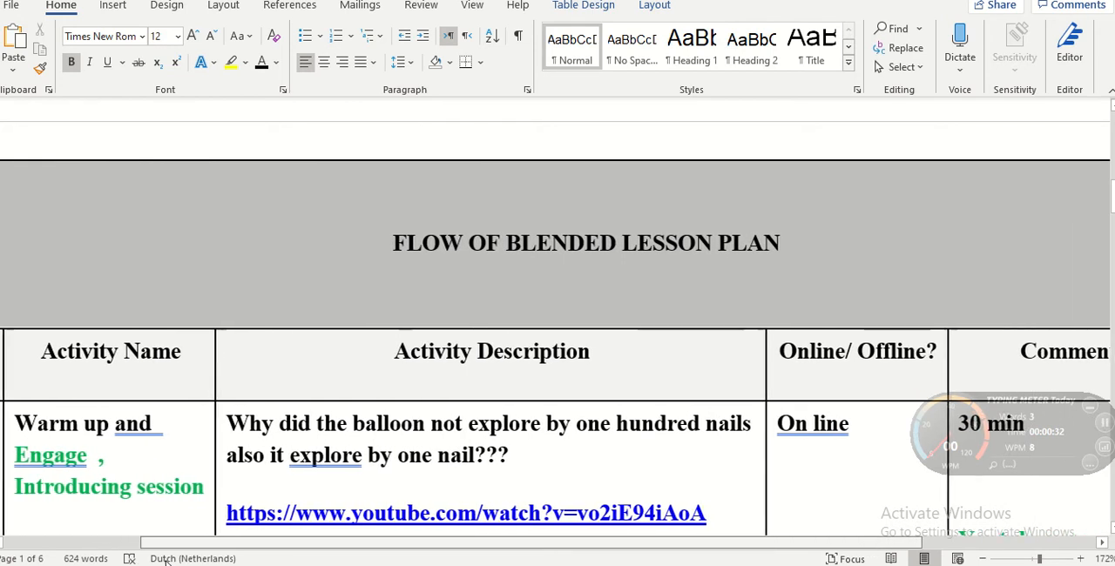
scroll("right", 3)
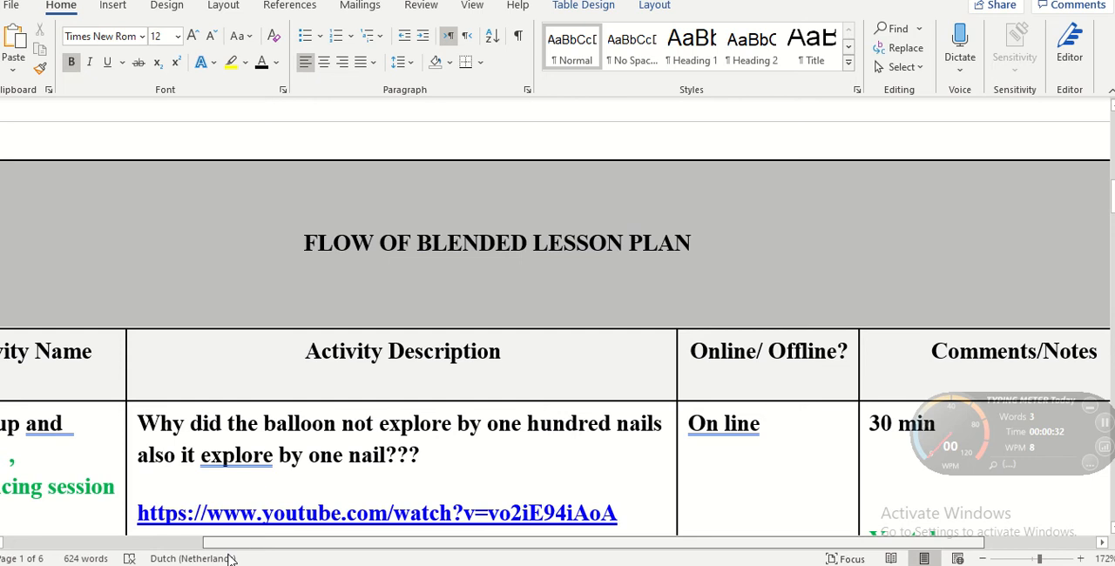
scroll("right", 3)
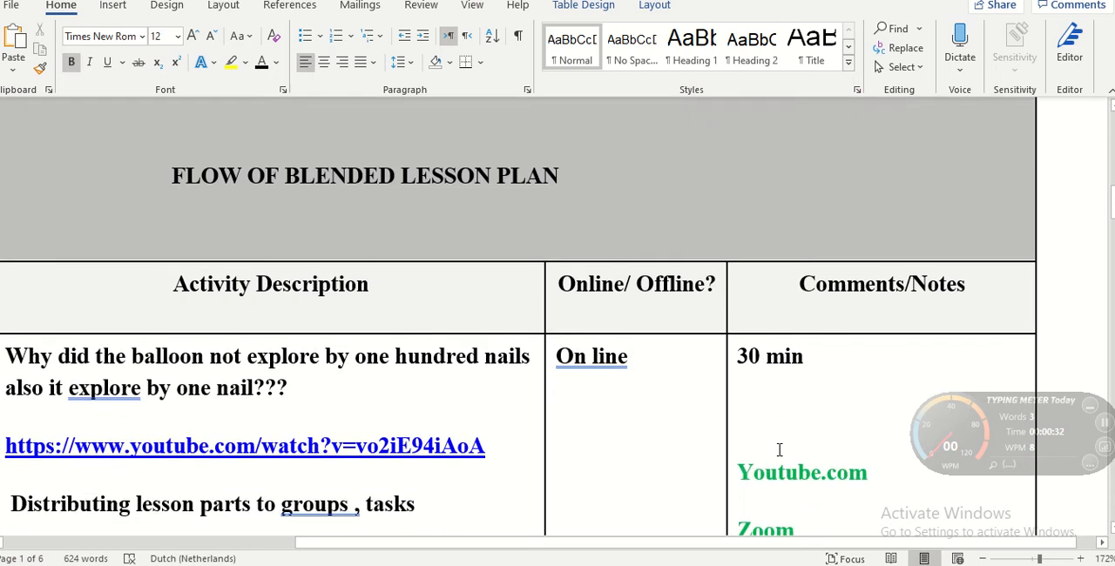
Scroll further down the table past the Resources row, panning right along the way.
scroll("down", 3)
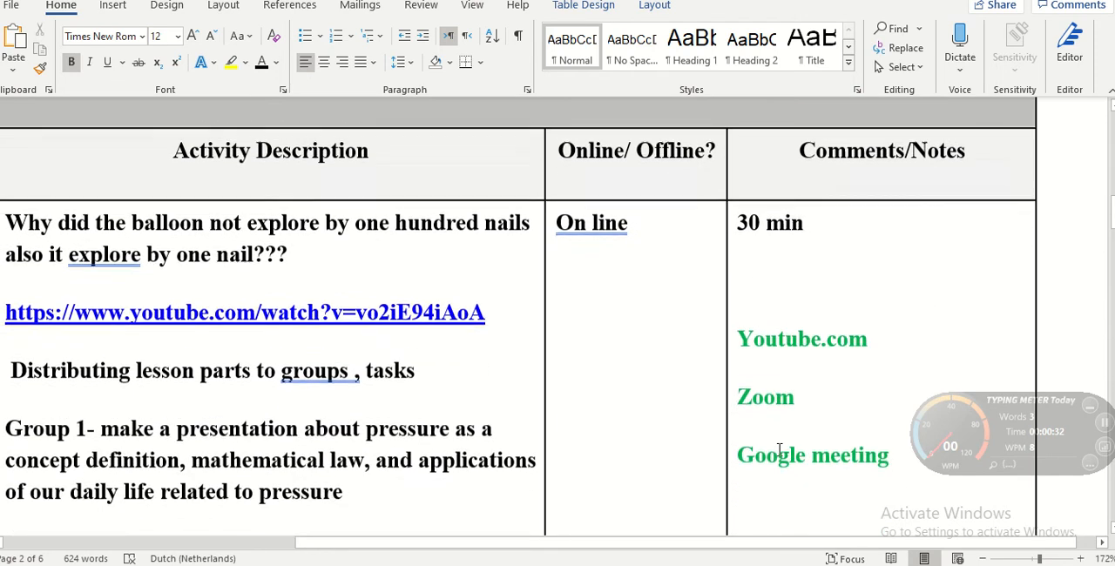
scroll("down", 3)
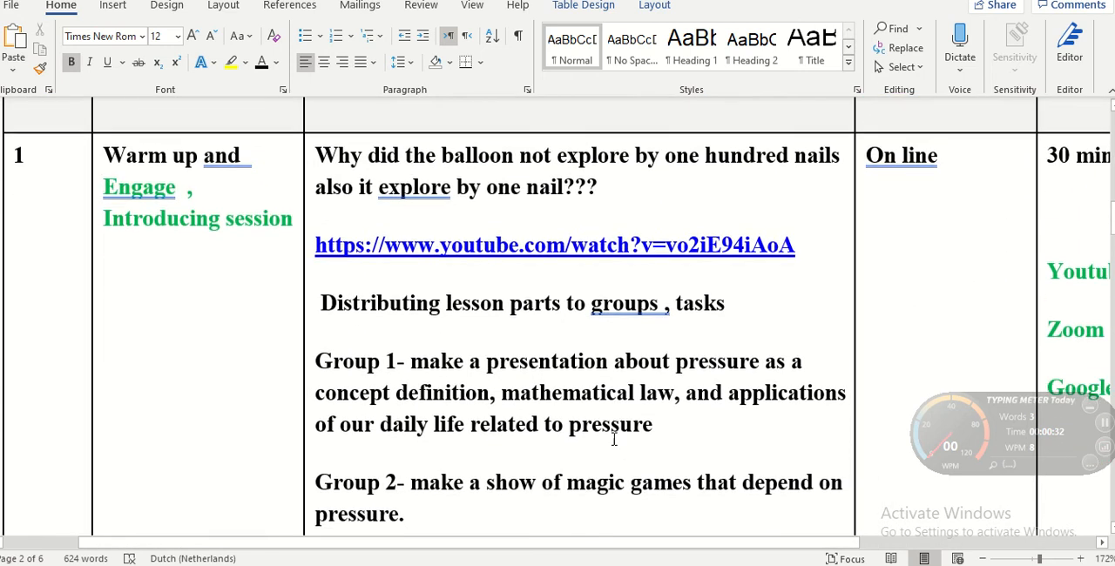
scroll("down", 3)
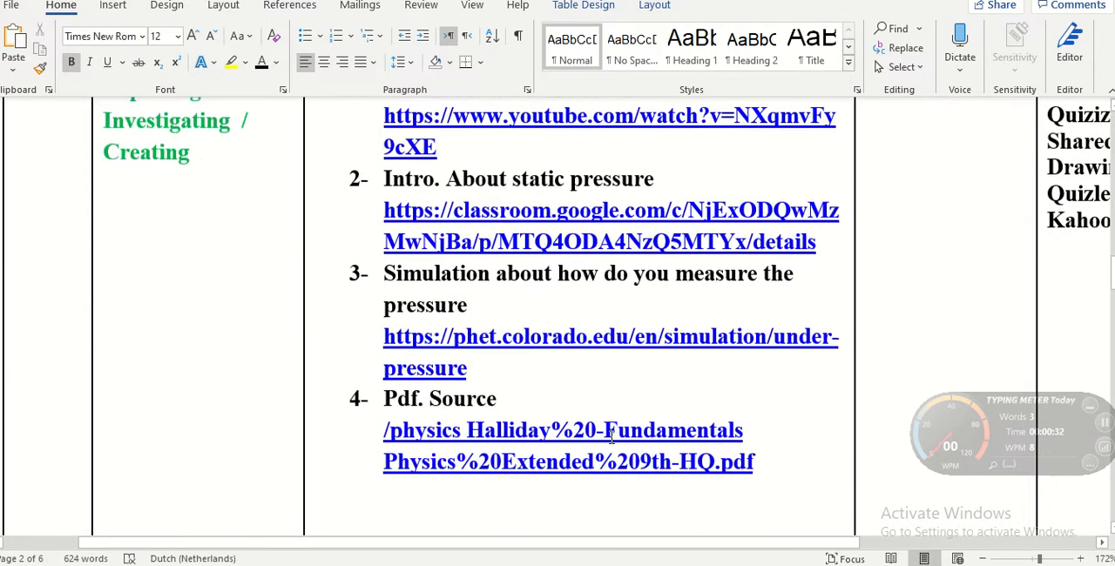
scroll("down", 3)
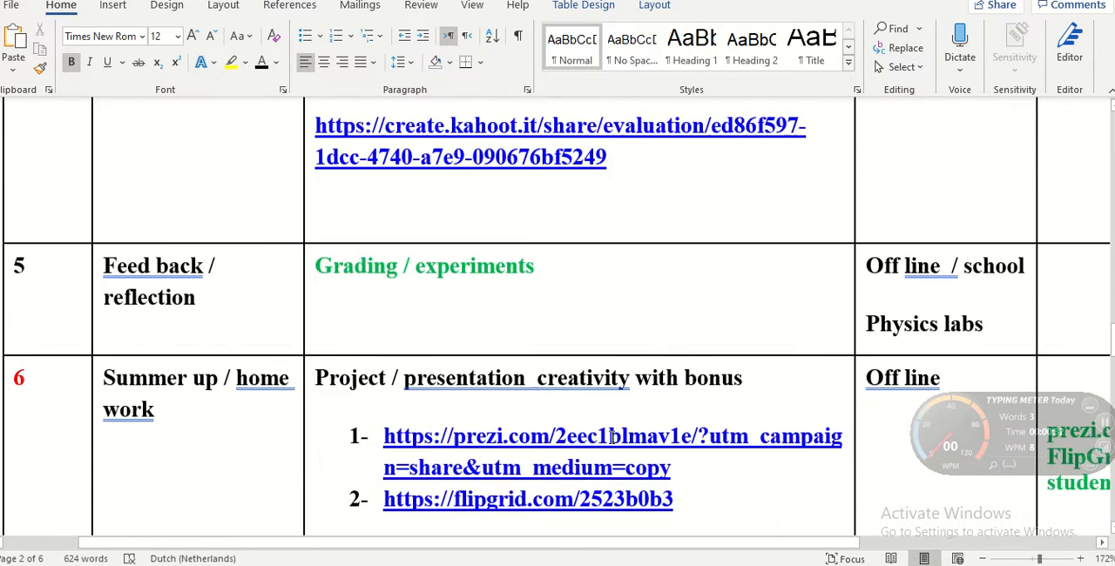
scroll("down", 3)
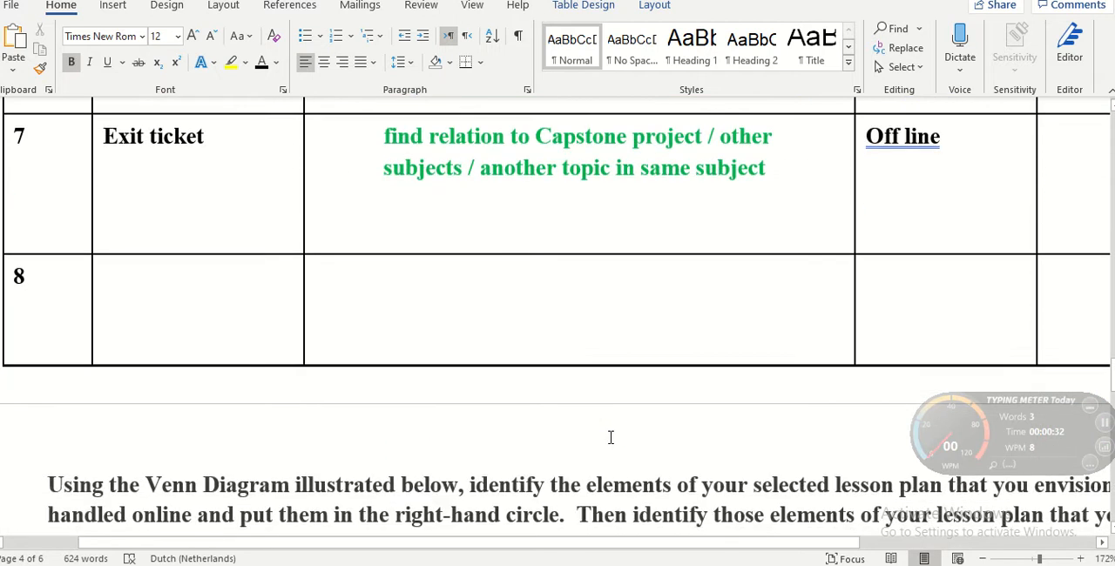
scroll("down", 3)
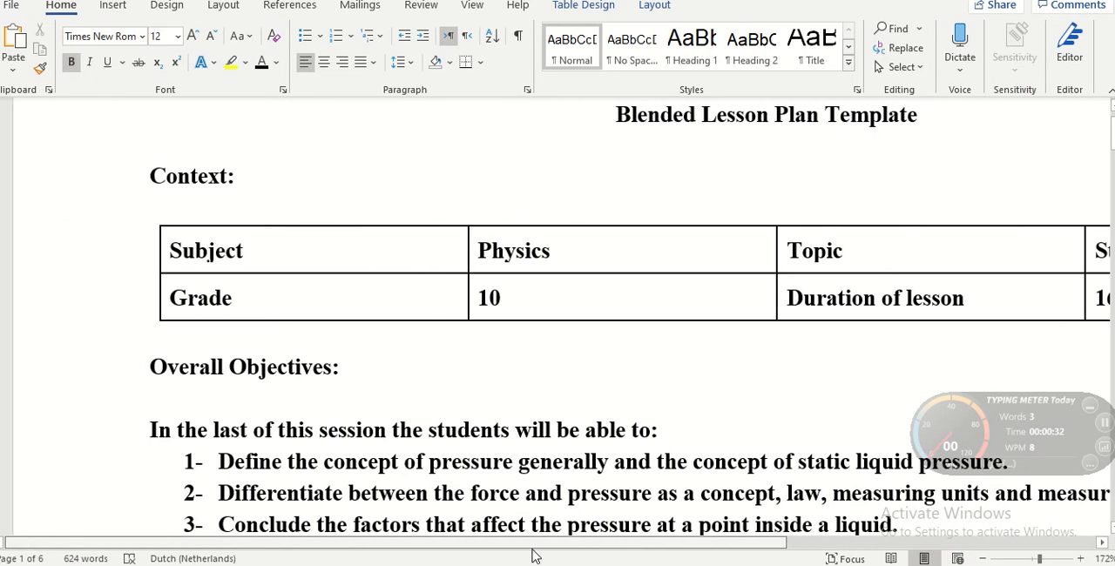
scroll("down", 3)
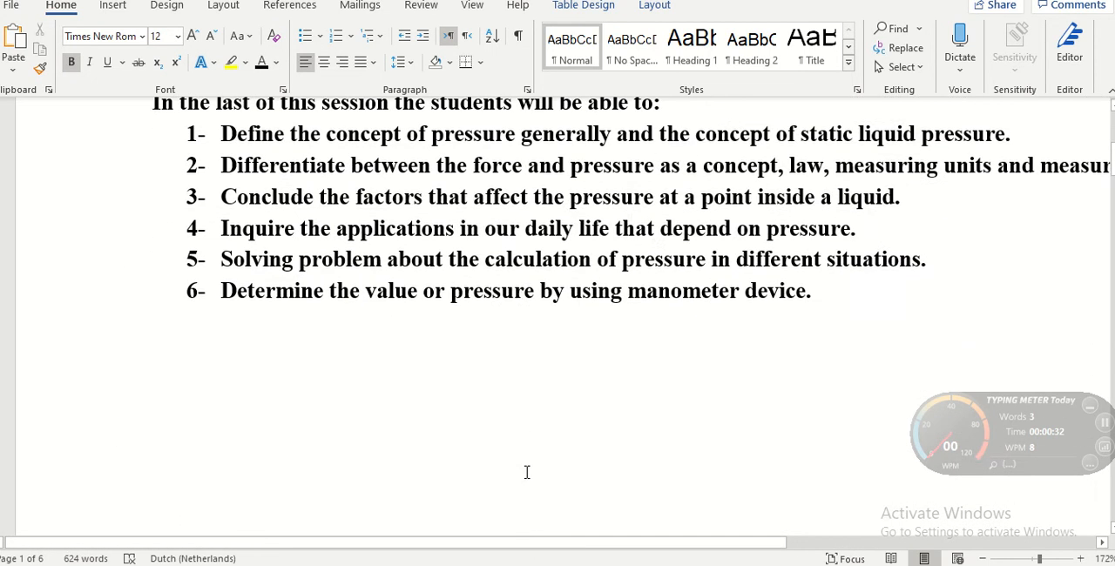
scroll("down", 3)
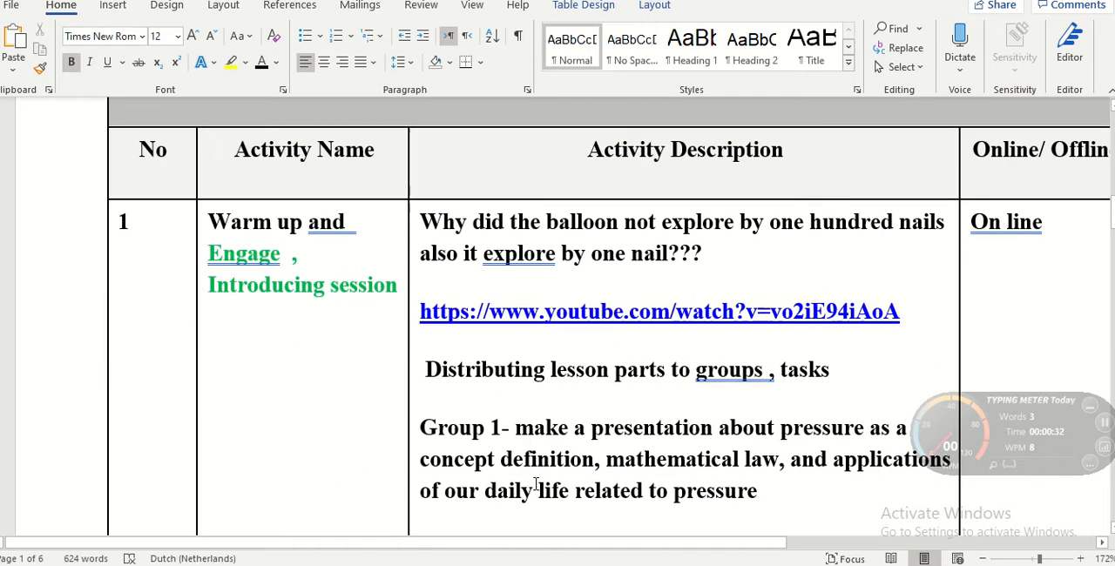
scroll("right", 3)
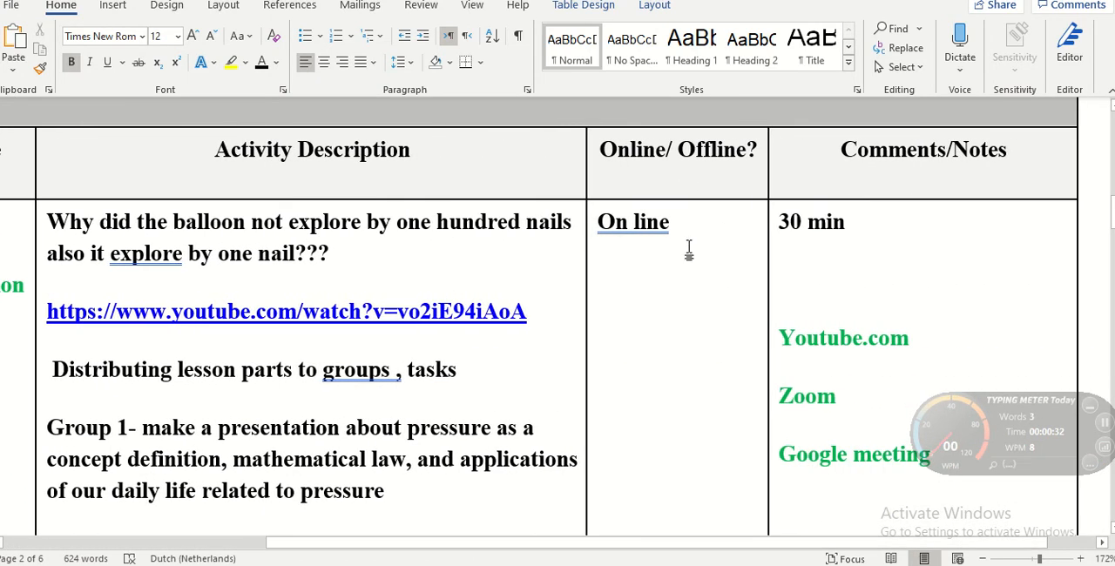
scroll("down", 3)
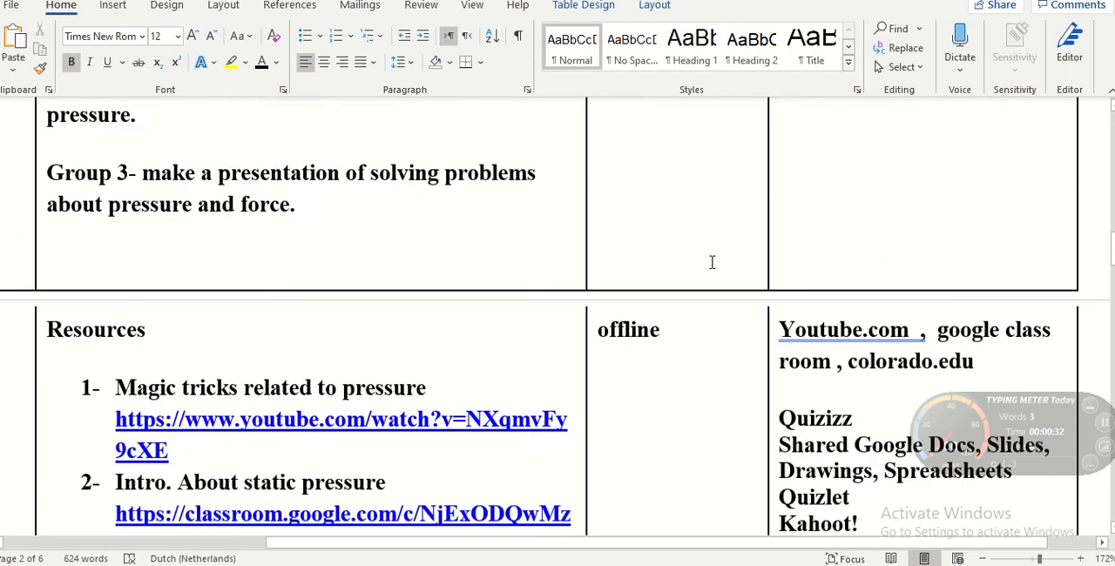
scroll("down", 3)
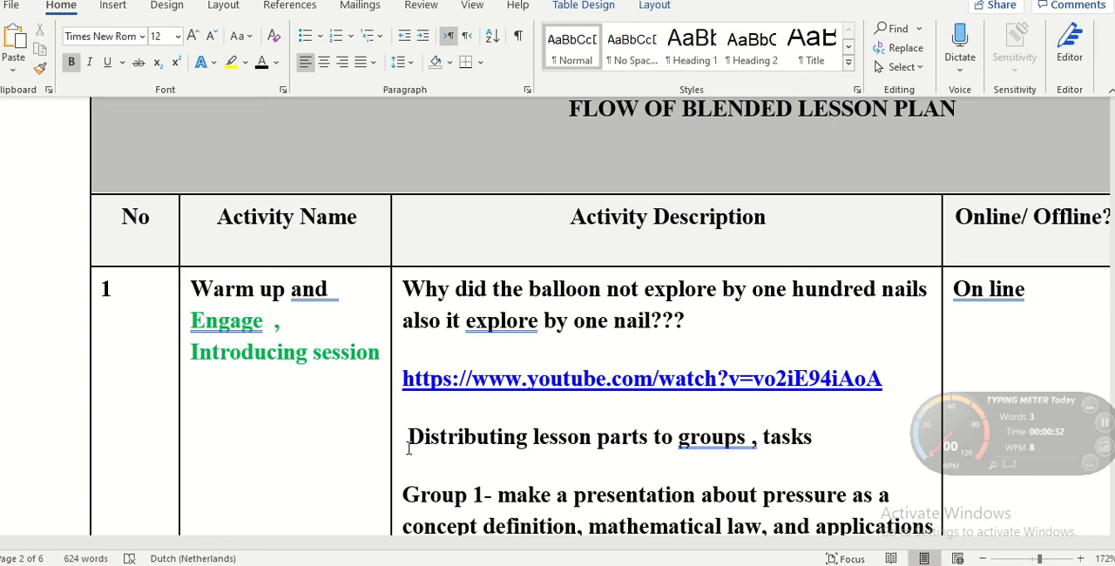
scroll("down", 3)
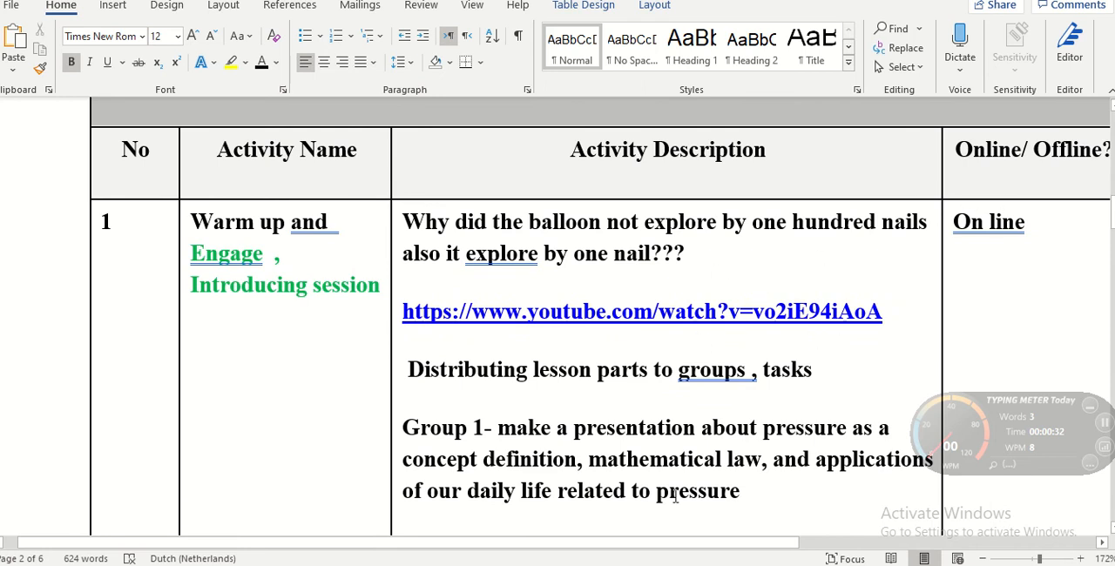
scroll("right", 3)
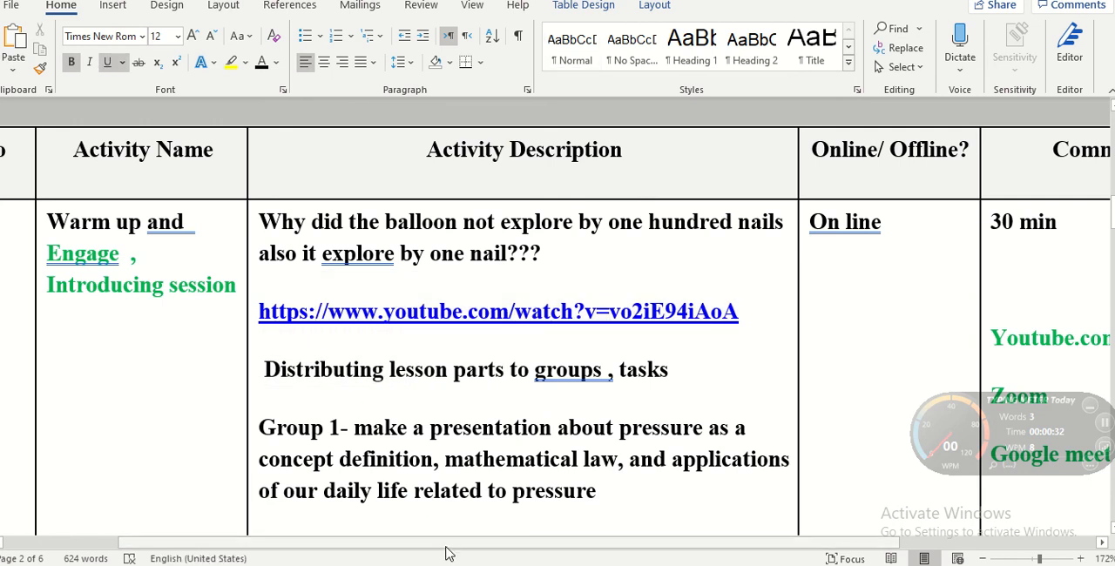
scroll("right", 3)
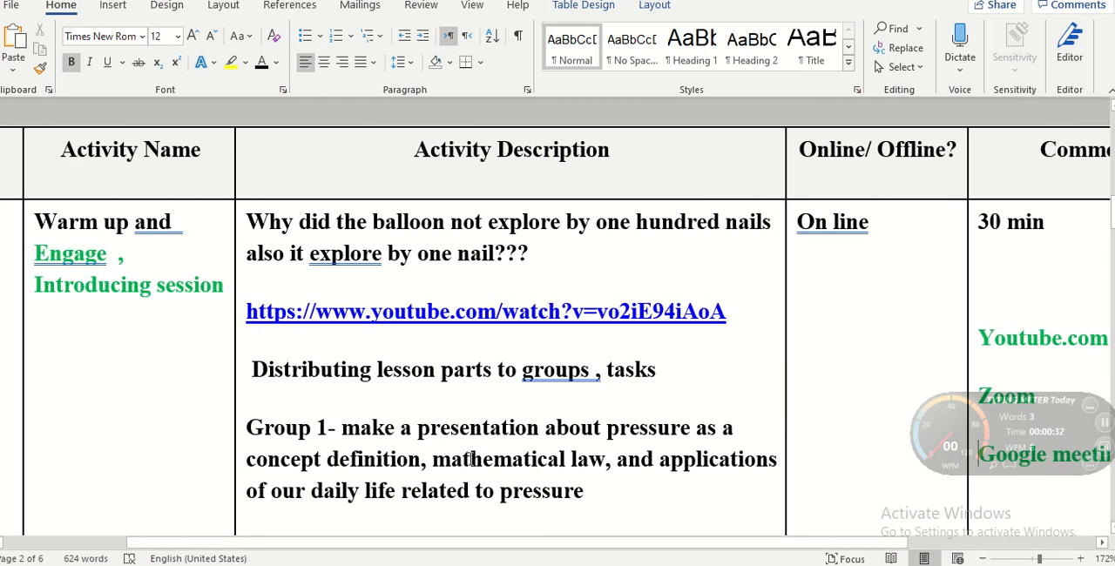
scroll("down", 3)
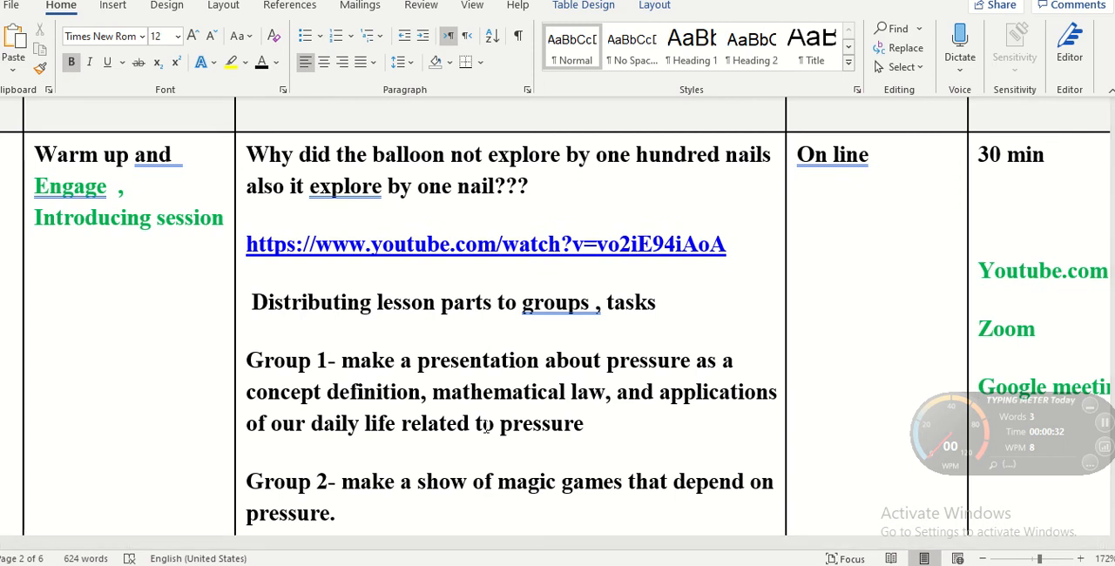
scroll("down", 3)
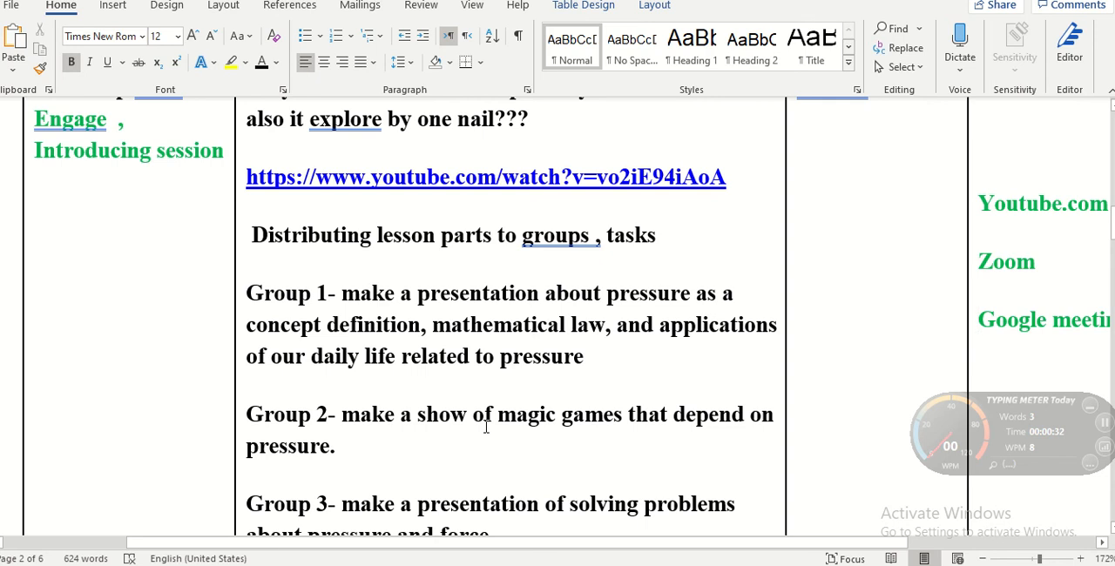
left_click(978, 319)
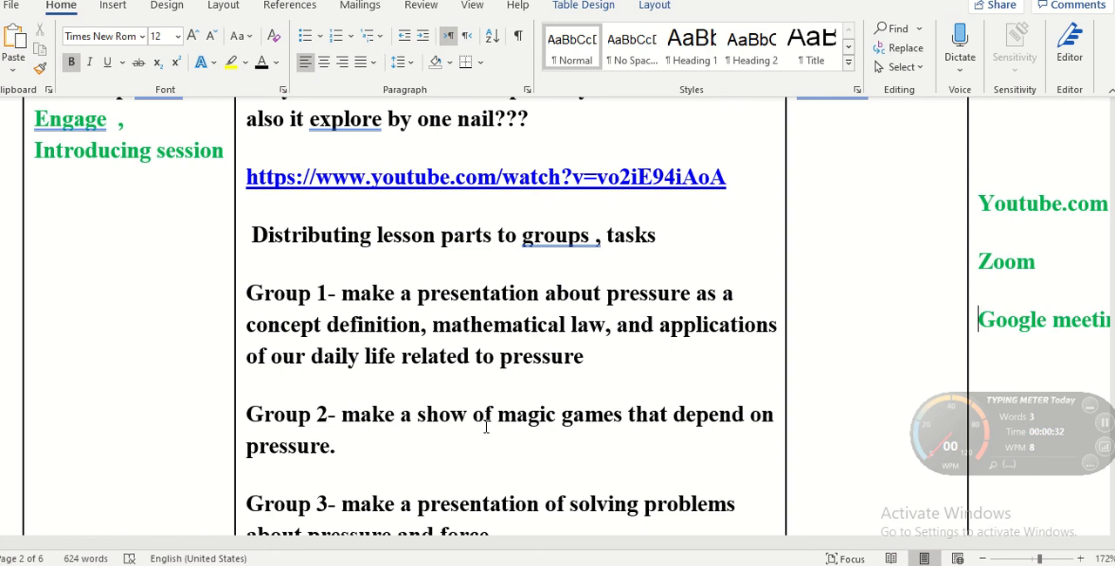
Reveal the online tools column: YouTube, Google Classroom, Quizizz, Quizlet, Kahoot.
scroll("down", 3)
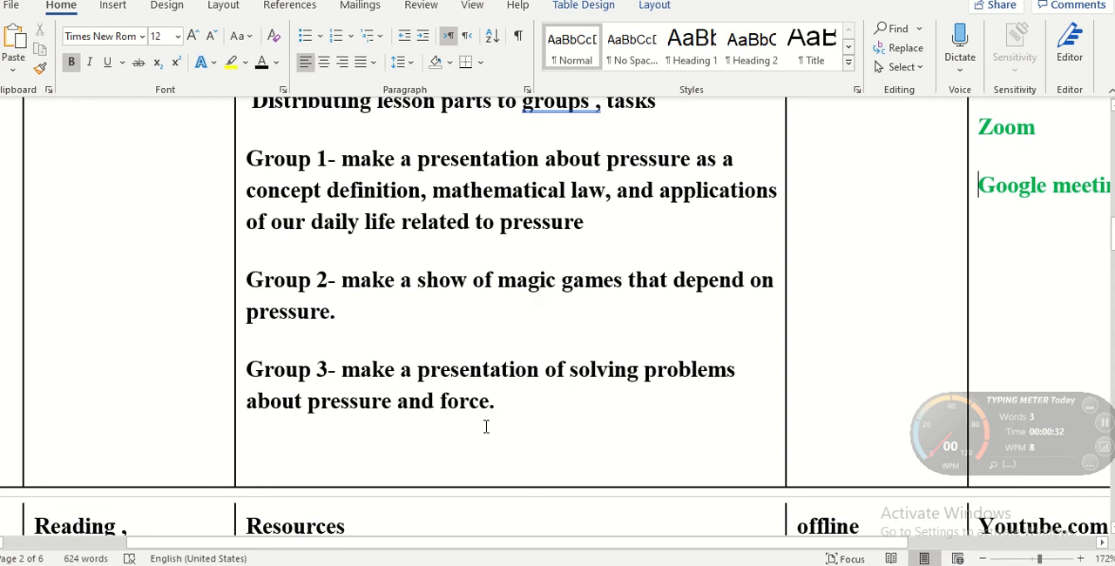
scroll("down", 3)
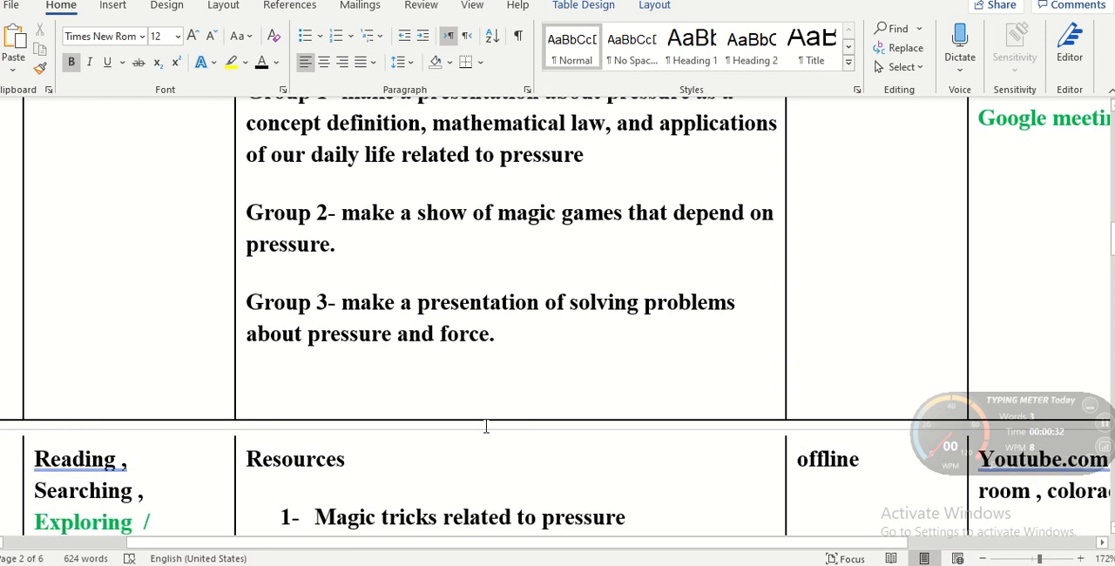
scroll("down", 3)
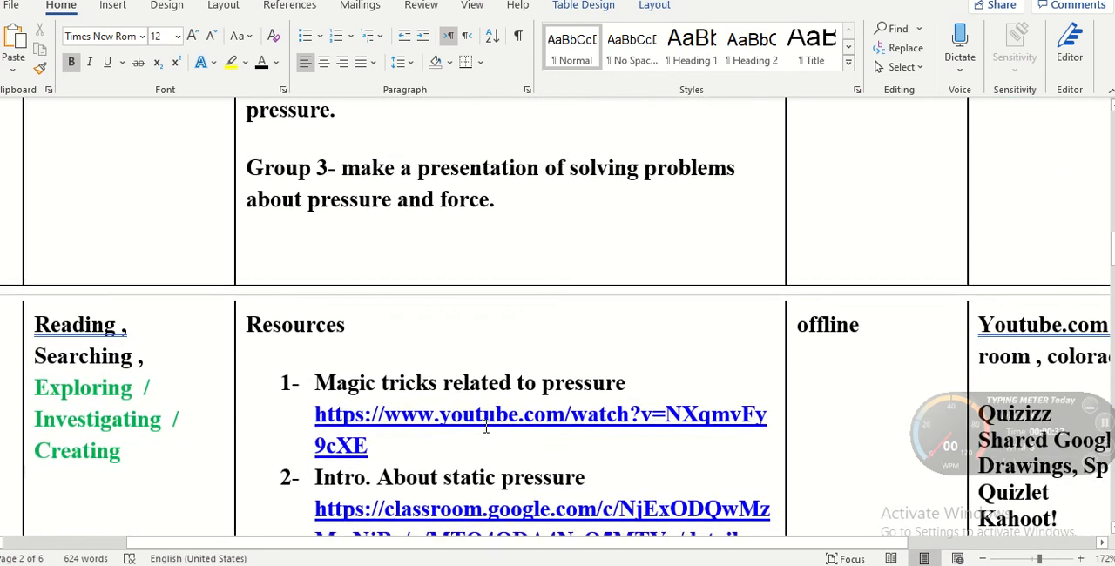
scroll("down", 3)
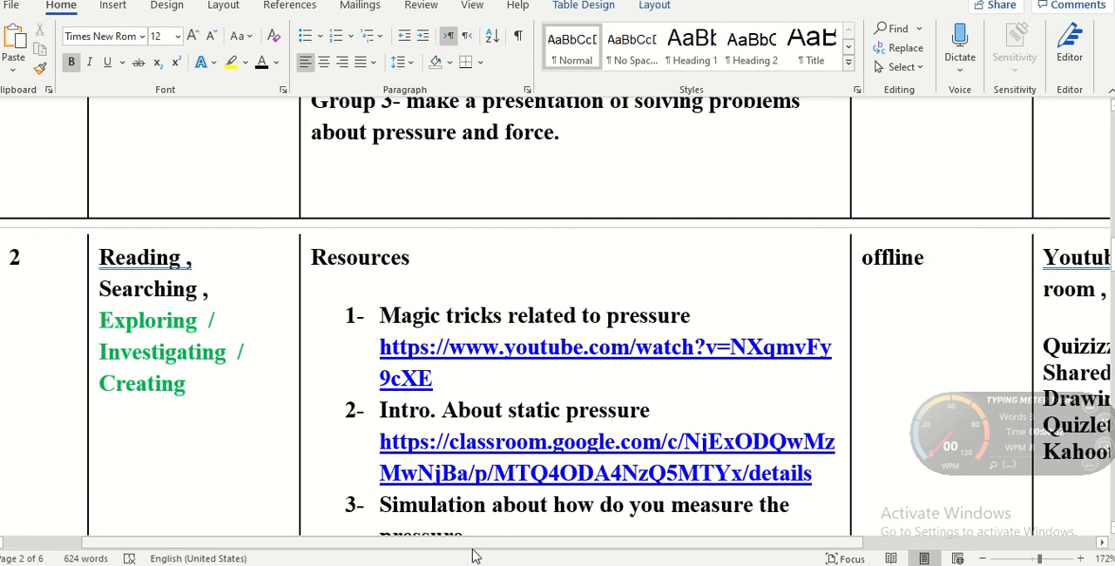
mouse_move(486, 544)
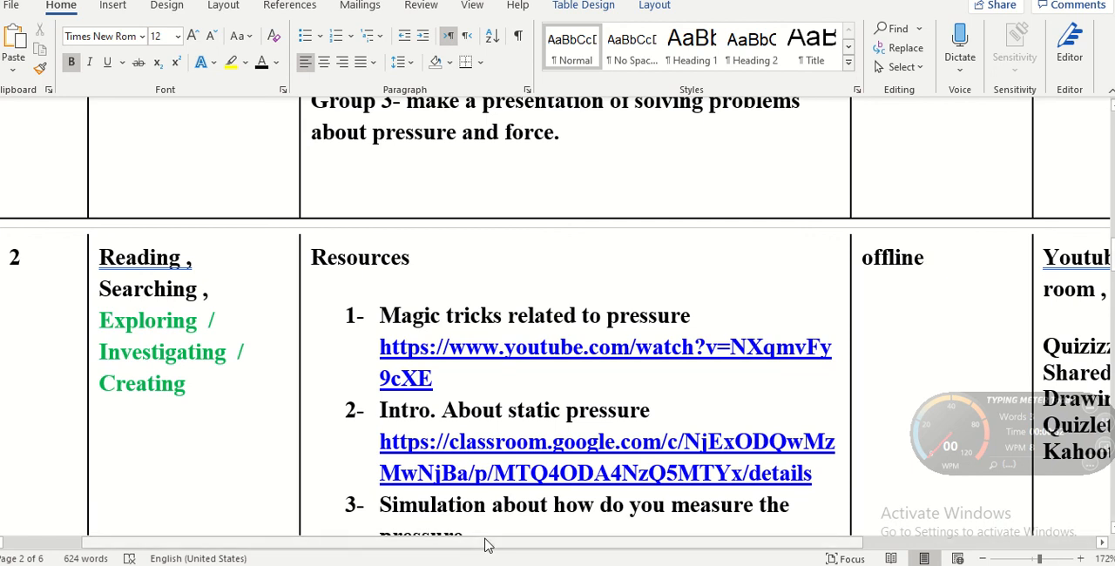
scroll("right", 3)
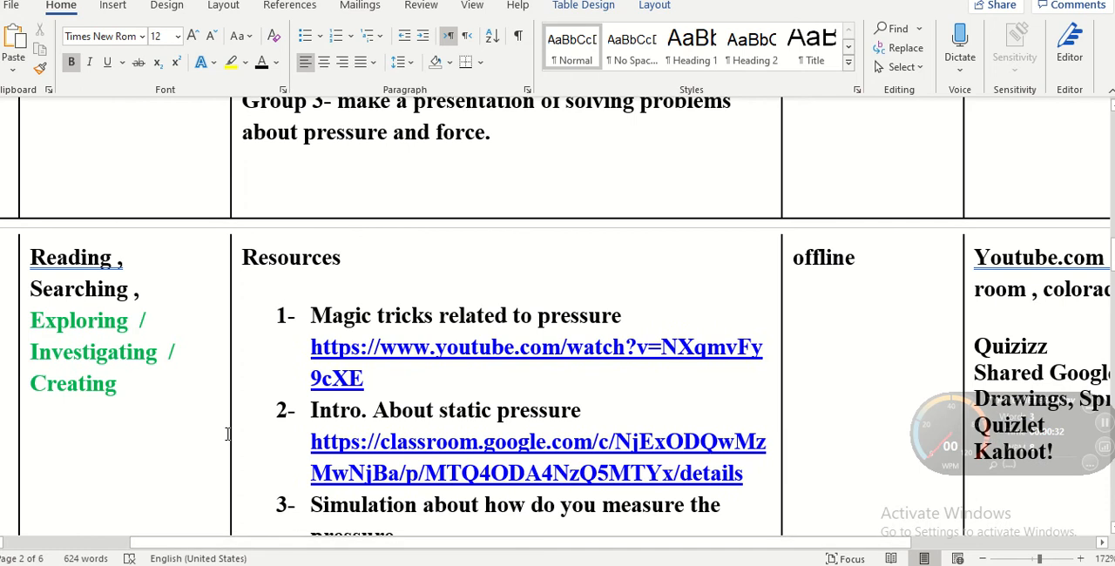
mouse_move(178, 356)
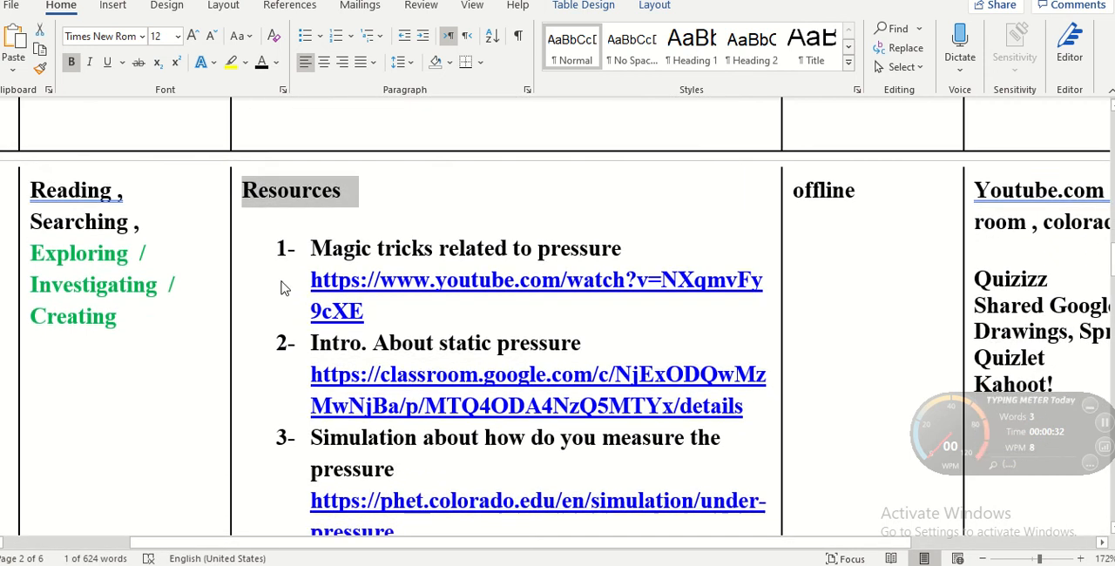
scroll("down", 3)
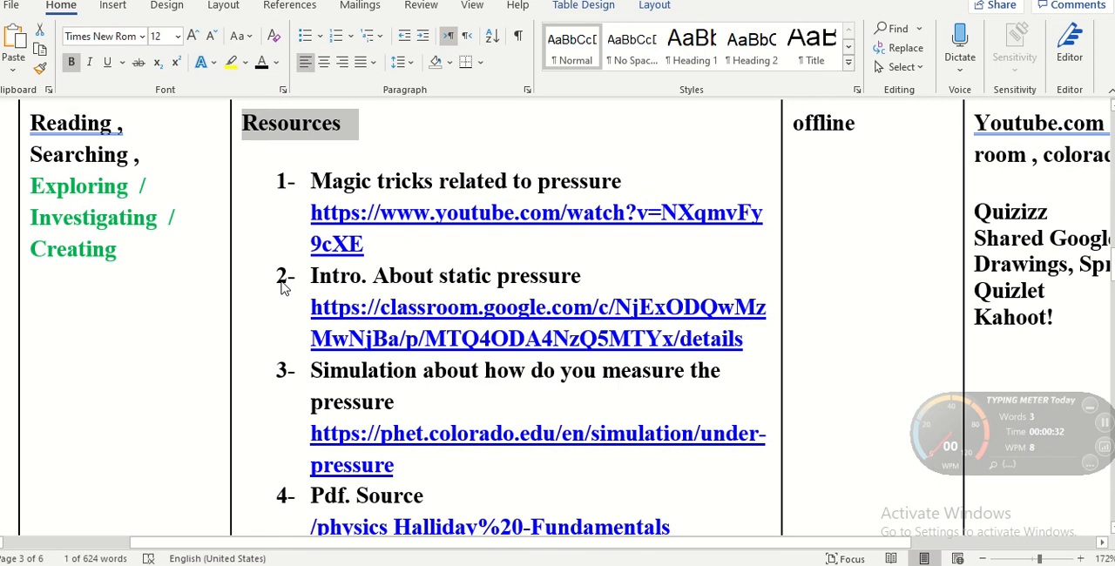
scroll("down", 3)
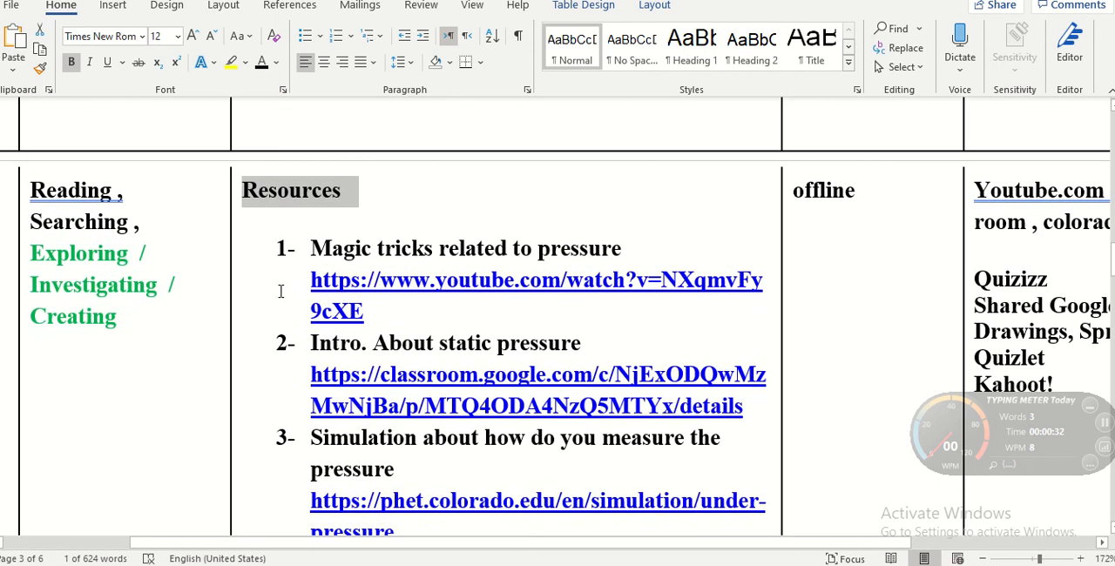
scroll("right", 3)
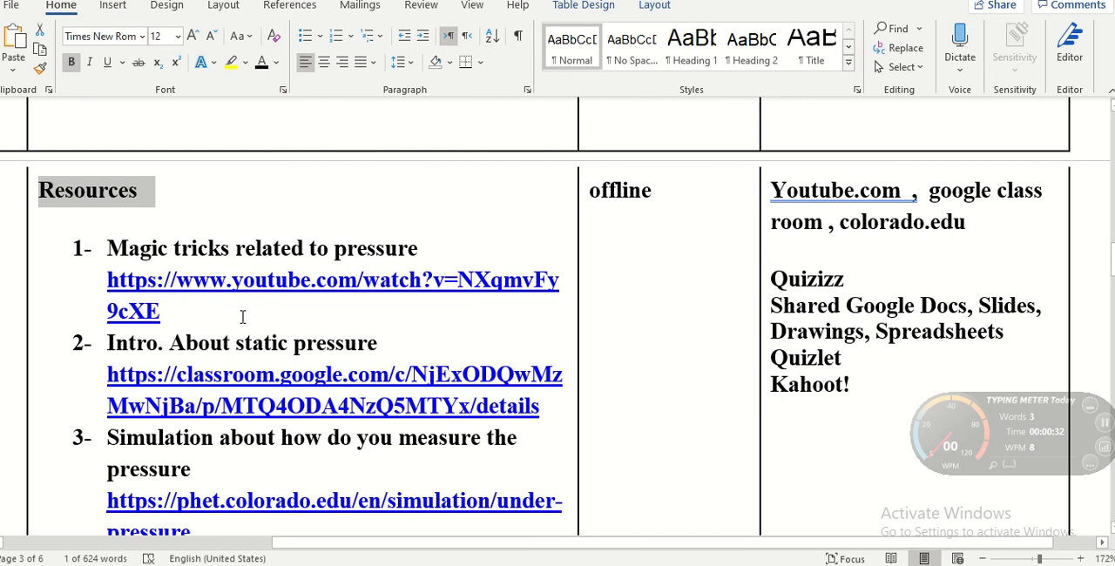
mouse_move(1002, 192)
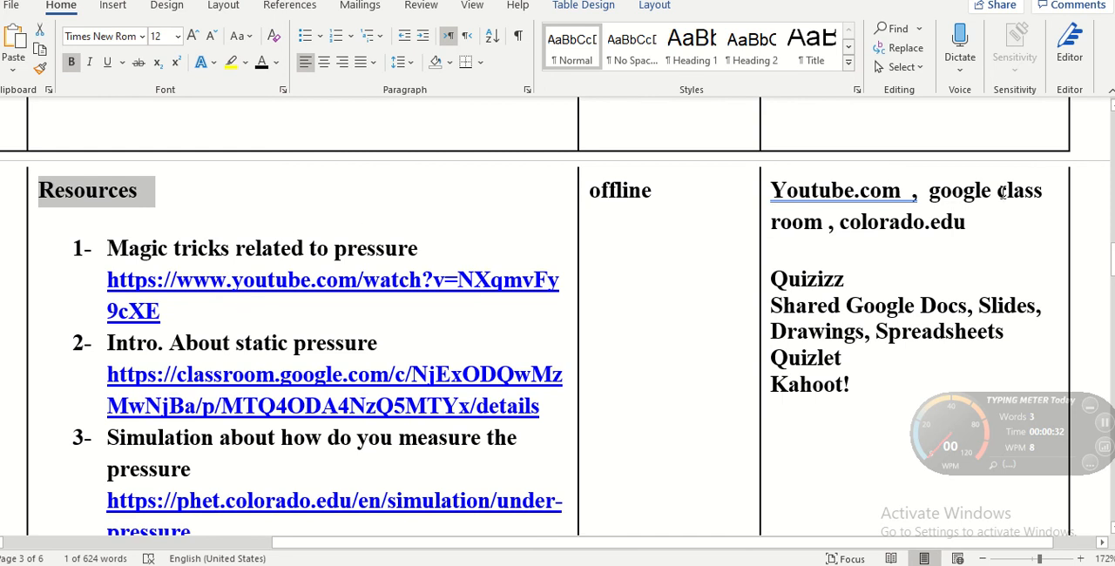
mouse_move(272, 379)
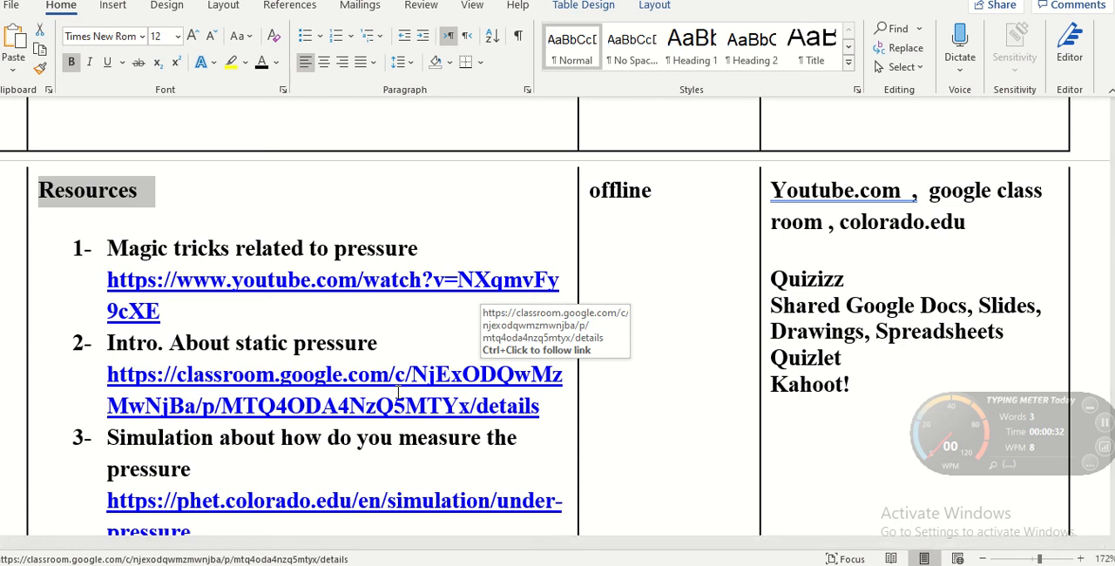
mouse_move(793, 288)
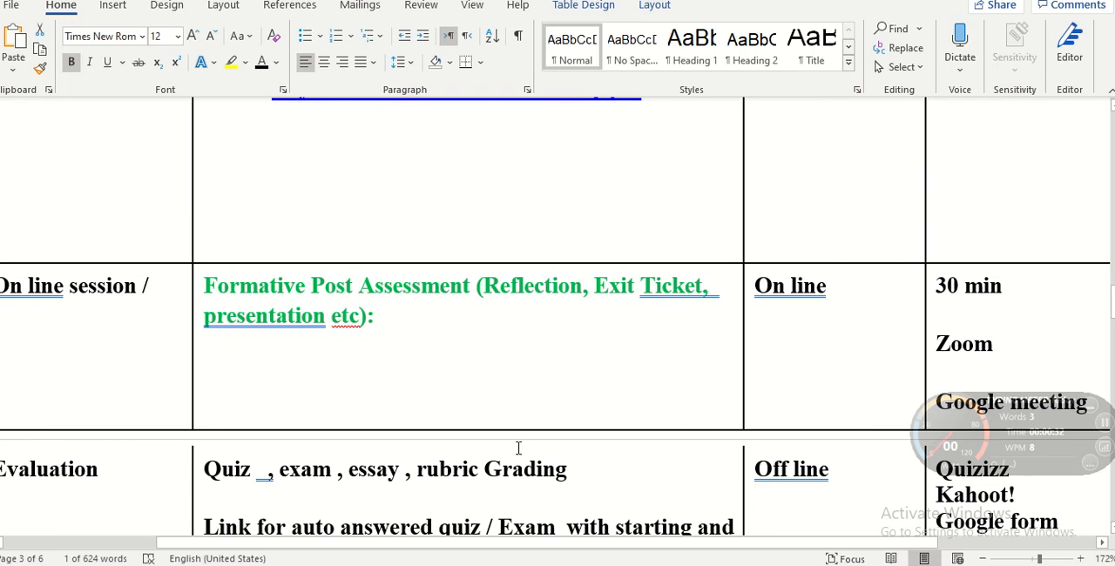
scroll("down", 3)
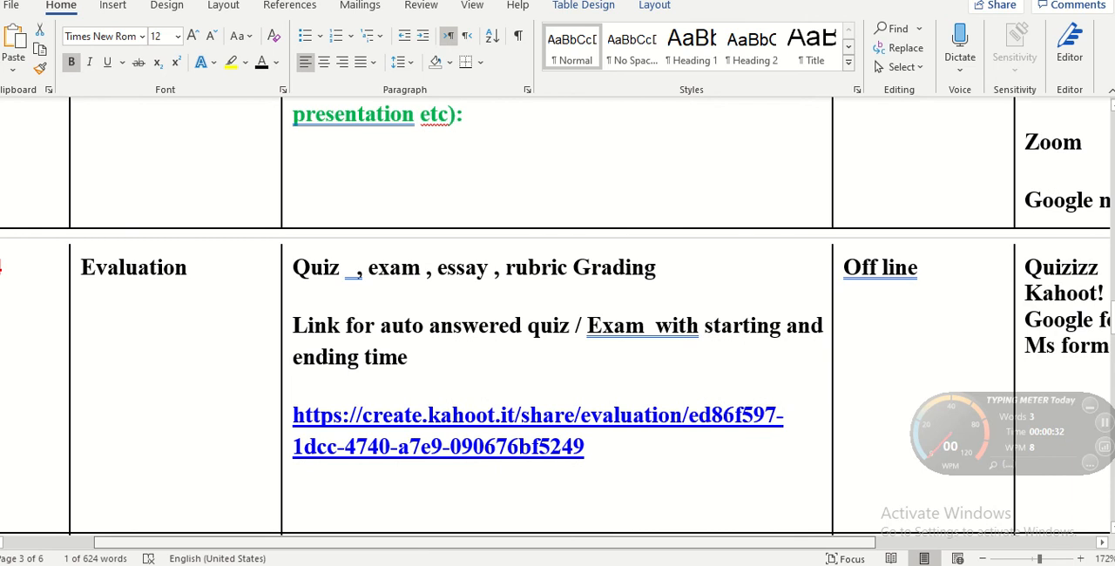
mouse_move(591, 449)
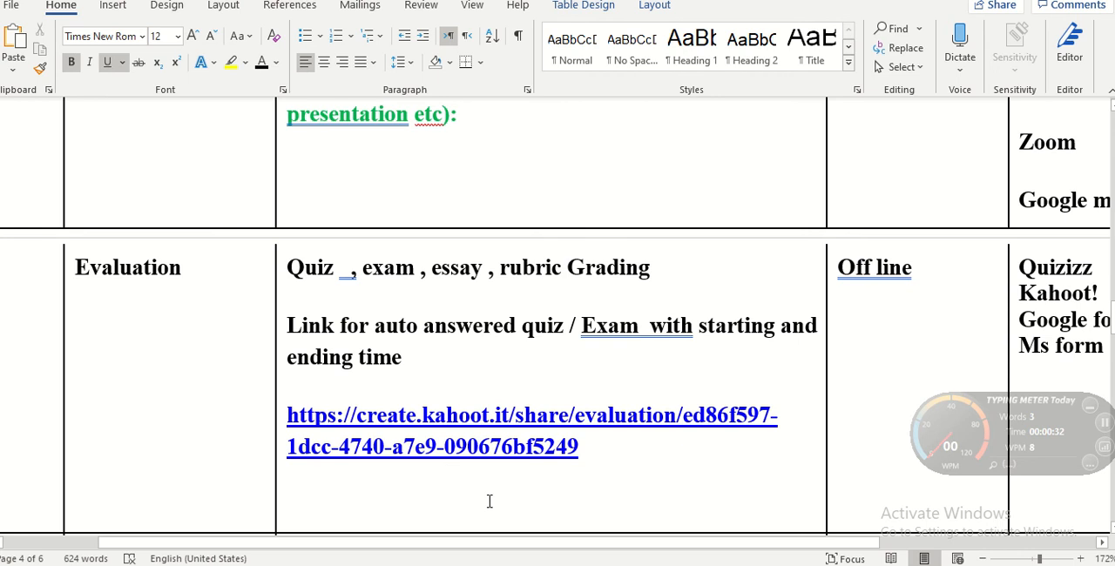
left_click_drag(423, 325, 567, 325)
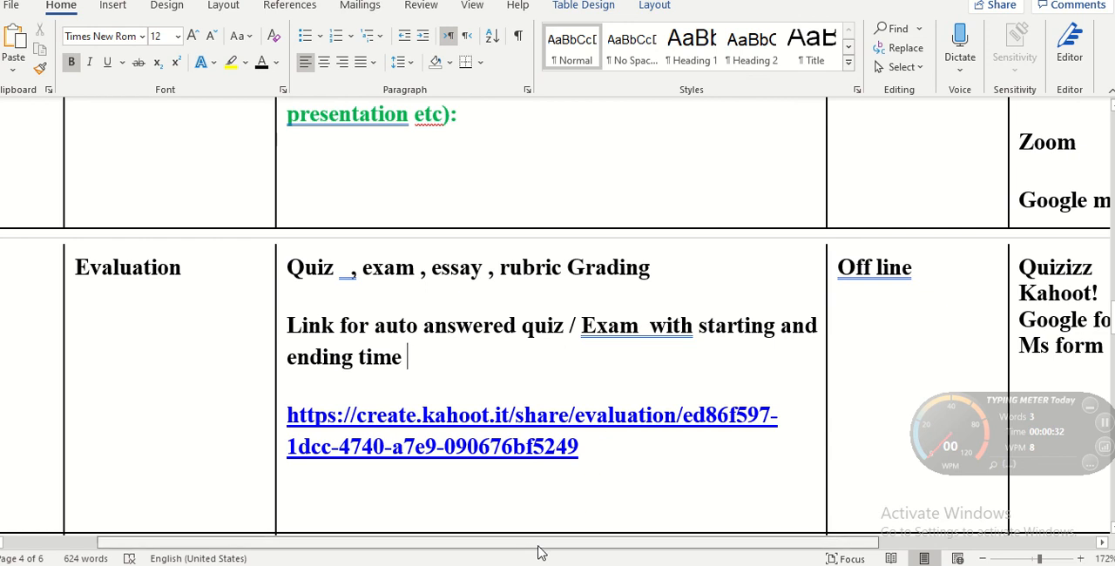
scroll("right", 3)
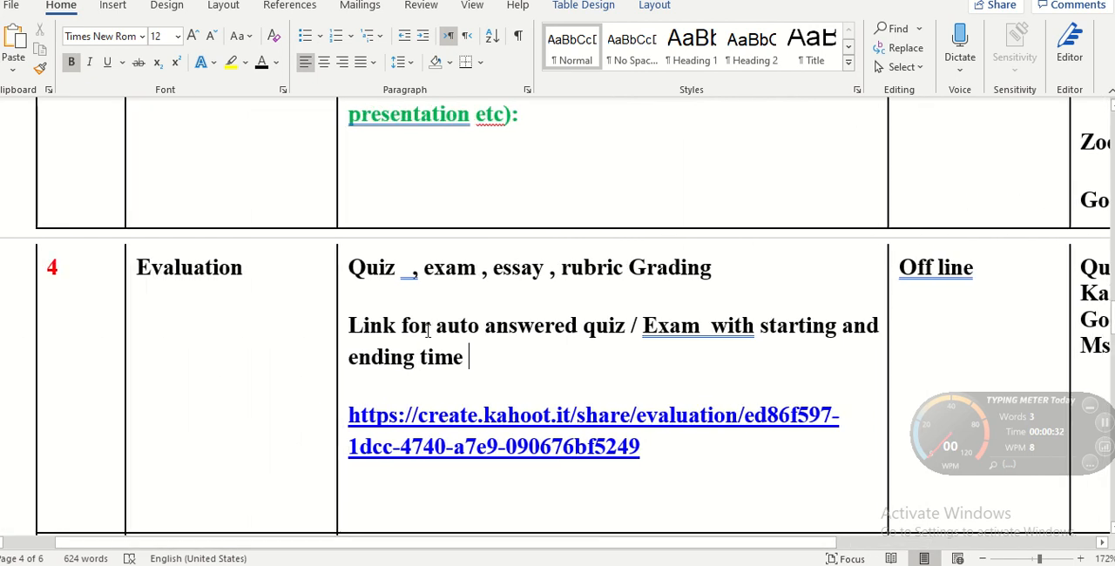
Scroll down to rows 5–7: feedback, homework project links and the offline exit ticket.
scroll("down", 3)
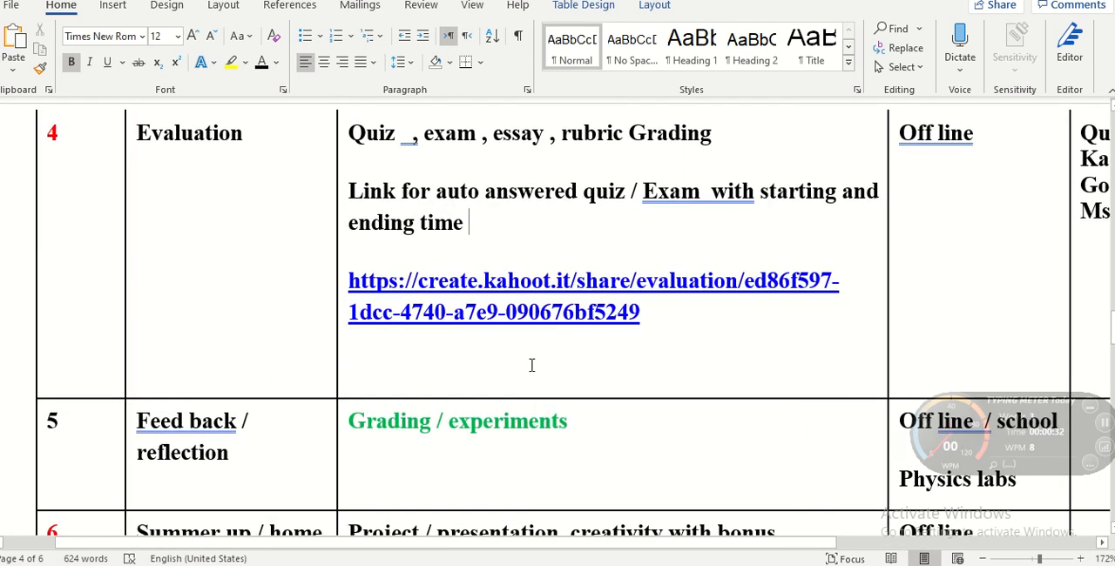
scroll("down", 3)
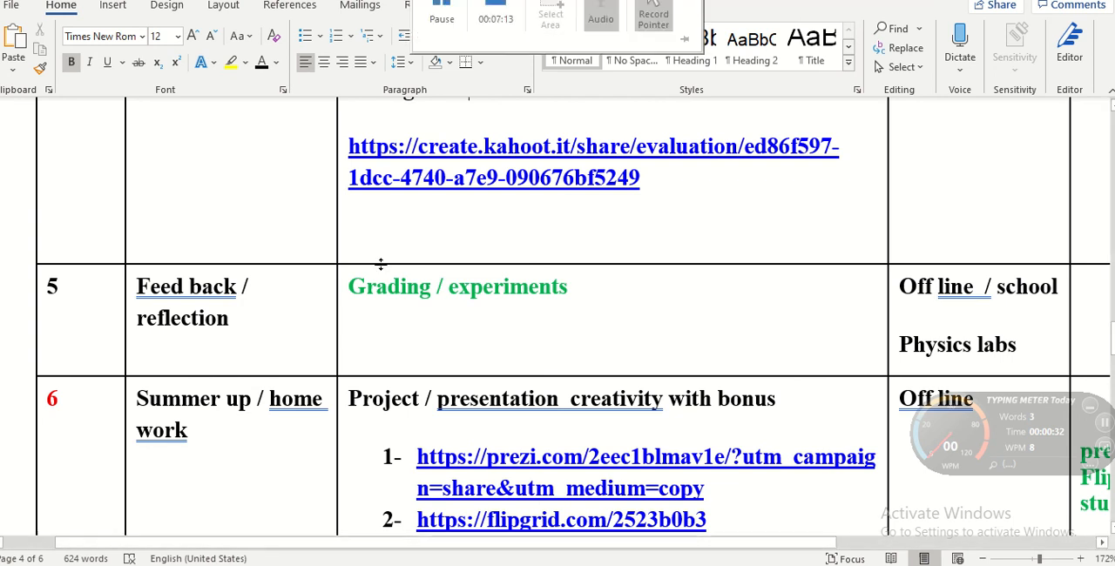
scroll("down", 3)
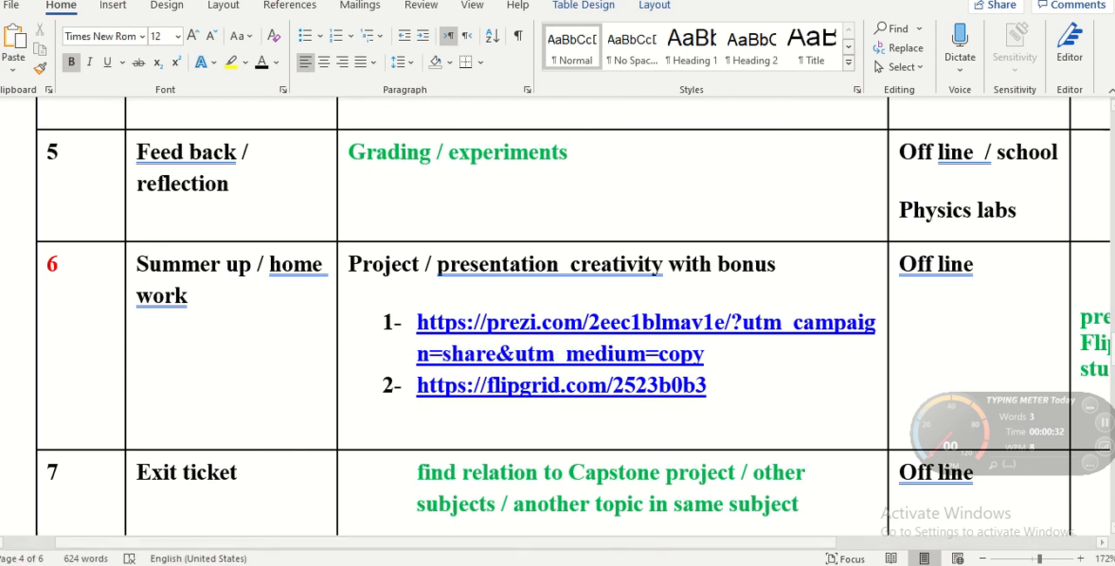
Pan across the tools column, then scroll down to the empty row 8.
scroll("left", 3)
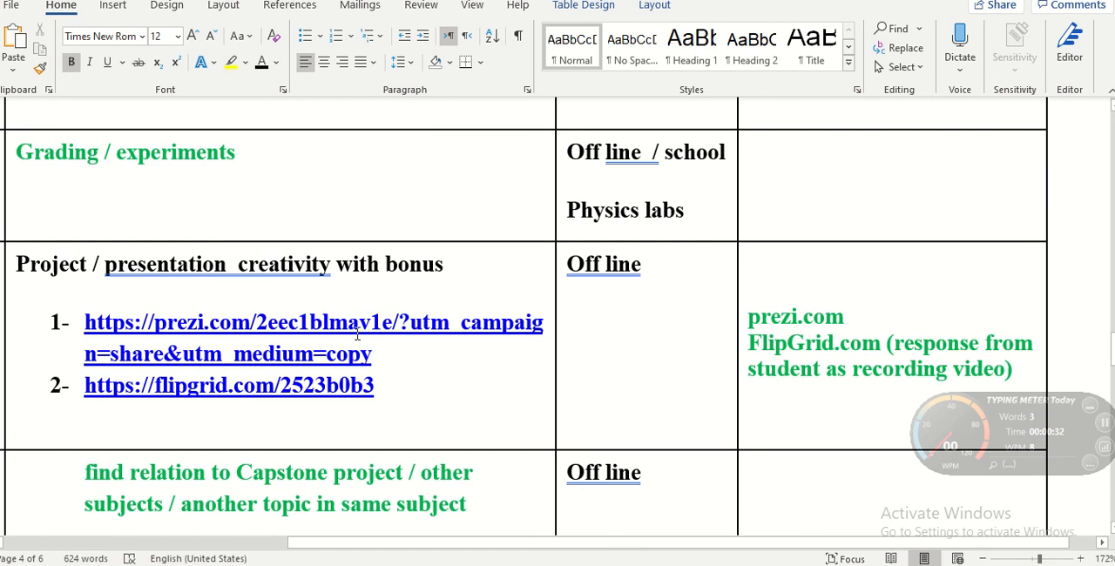
mouse_move(210, 327)
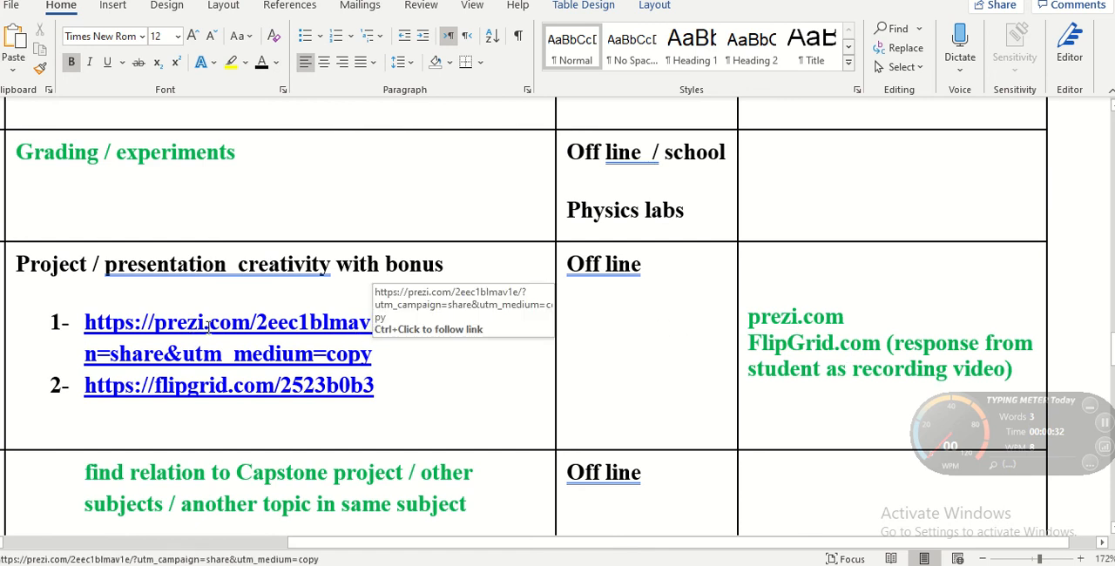
scroll("down", 3)
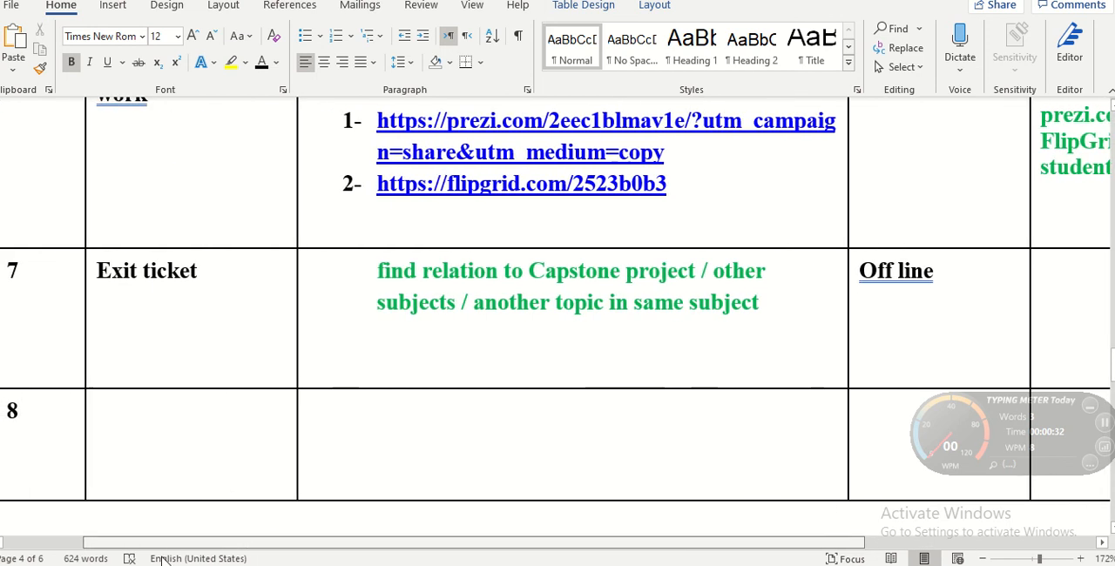
Scroll past the table to the Venn diagram instructions and the offline/online diagram.
scroll("down", 3)
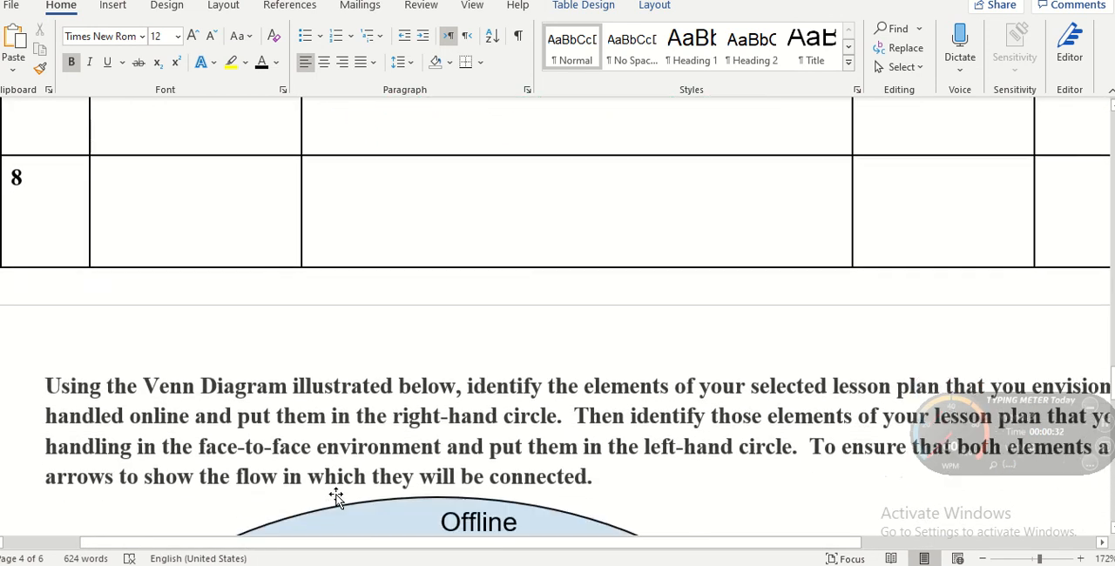
scroll("down", 3)
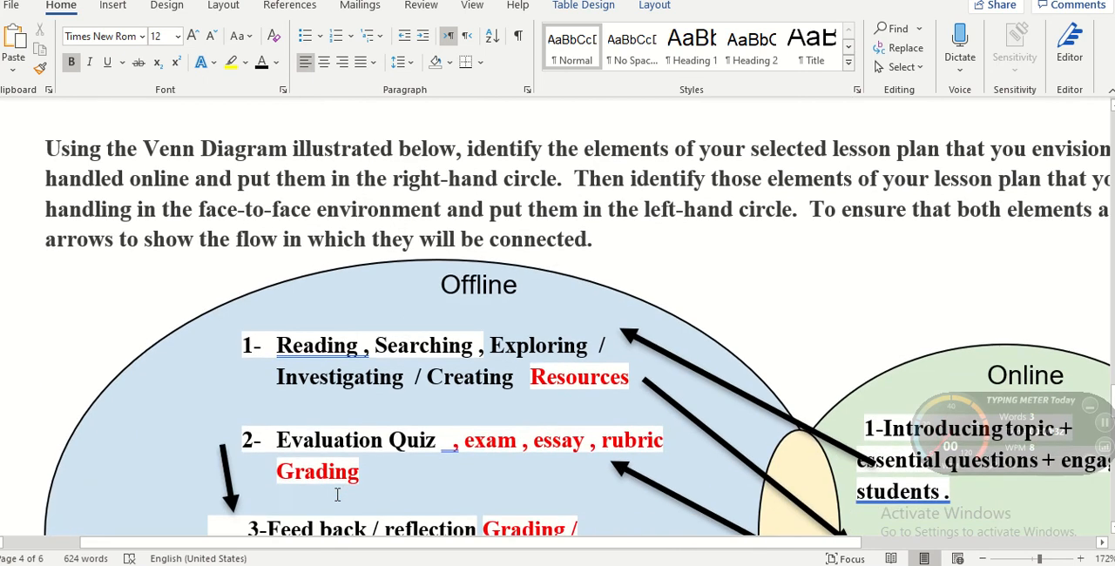
scroll("down", 3)
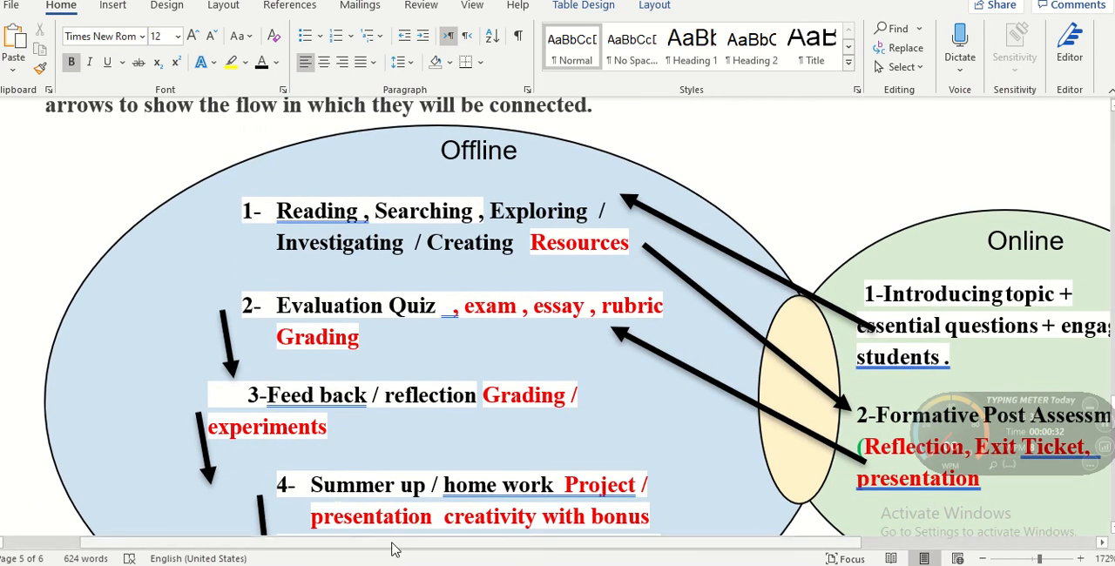
scroll("left", 3)
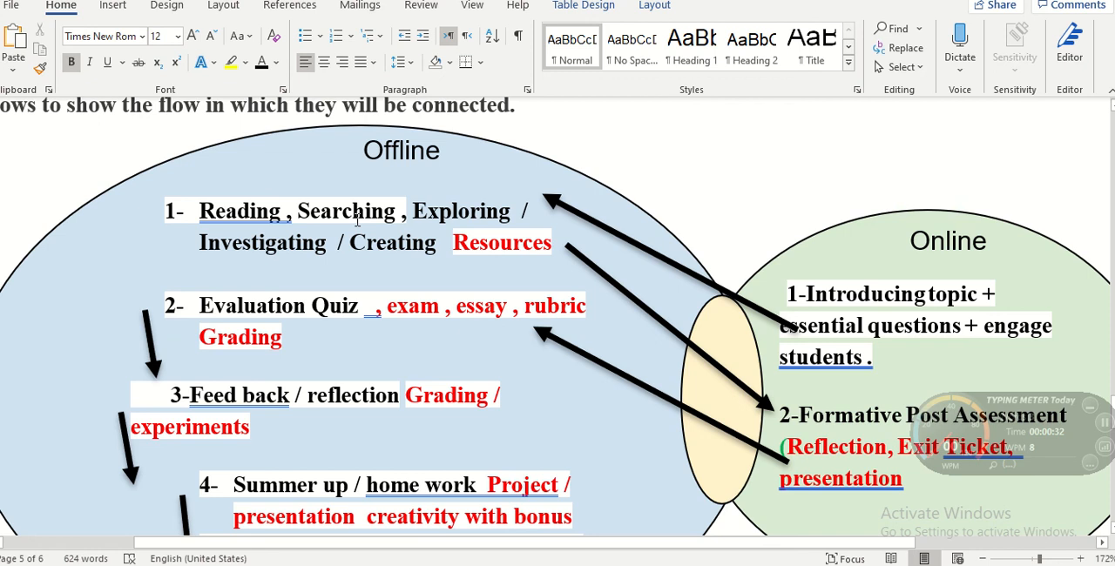
mouse_move(504, 281)
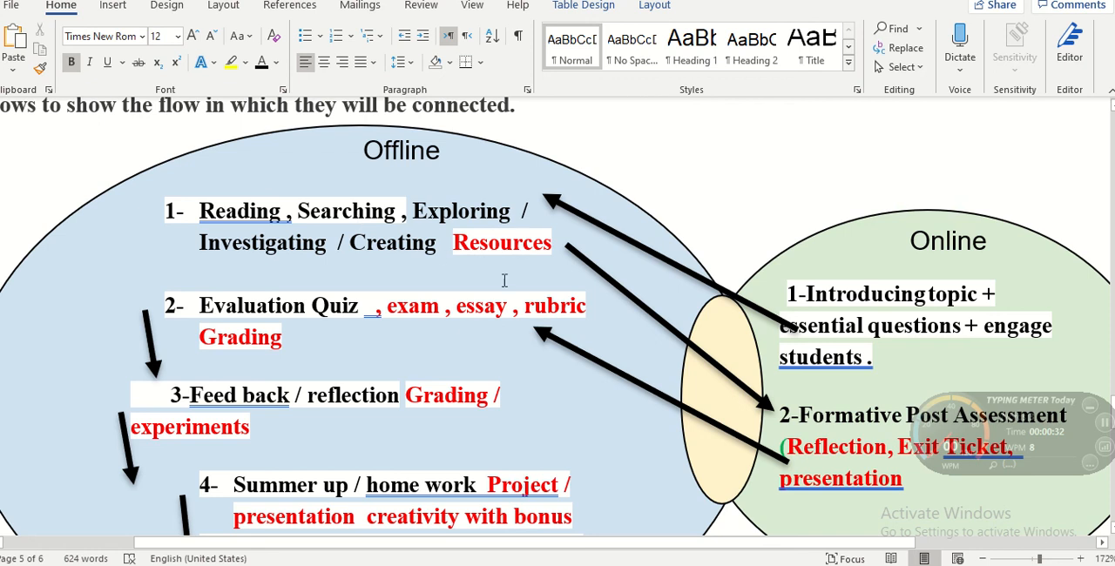
mouse_move(782, 399)
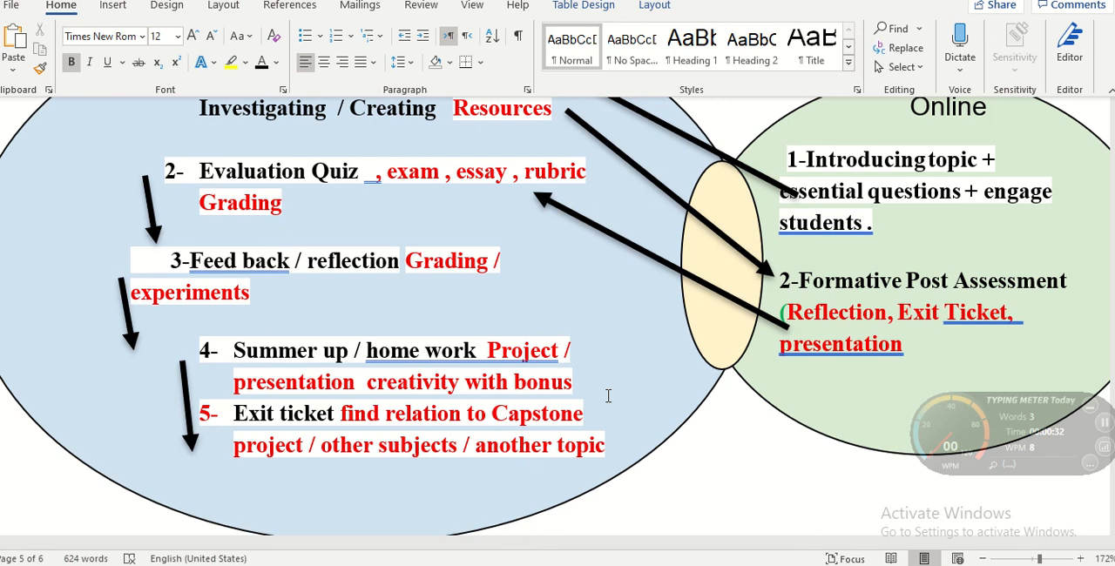
Scroll down to the Venn diagram's fifth offline item, the exit ticket.
scroll("down", 3)
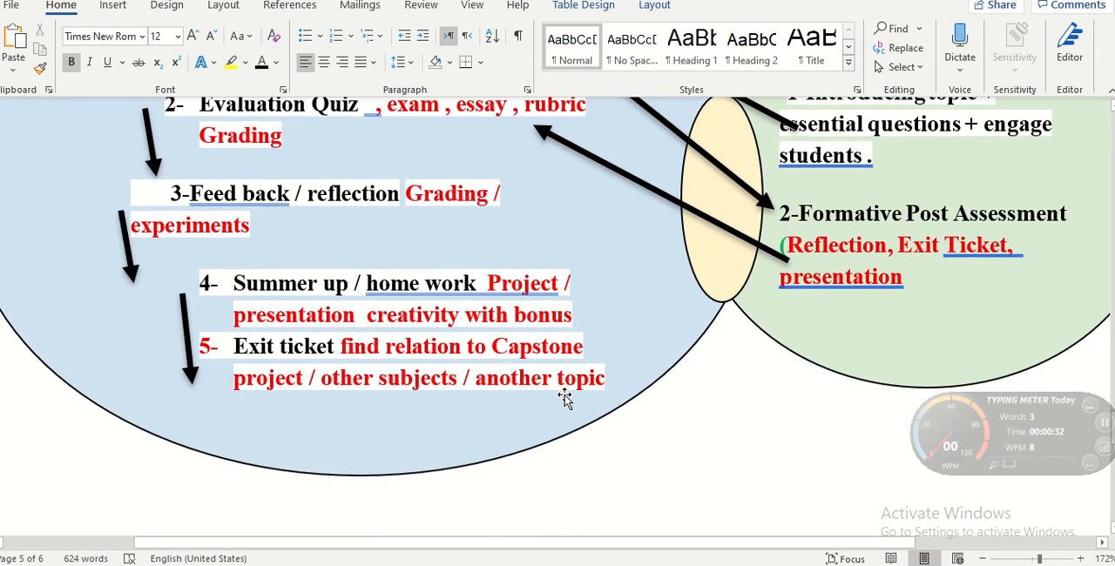